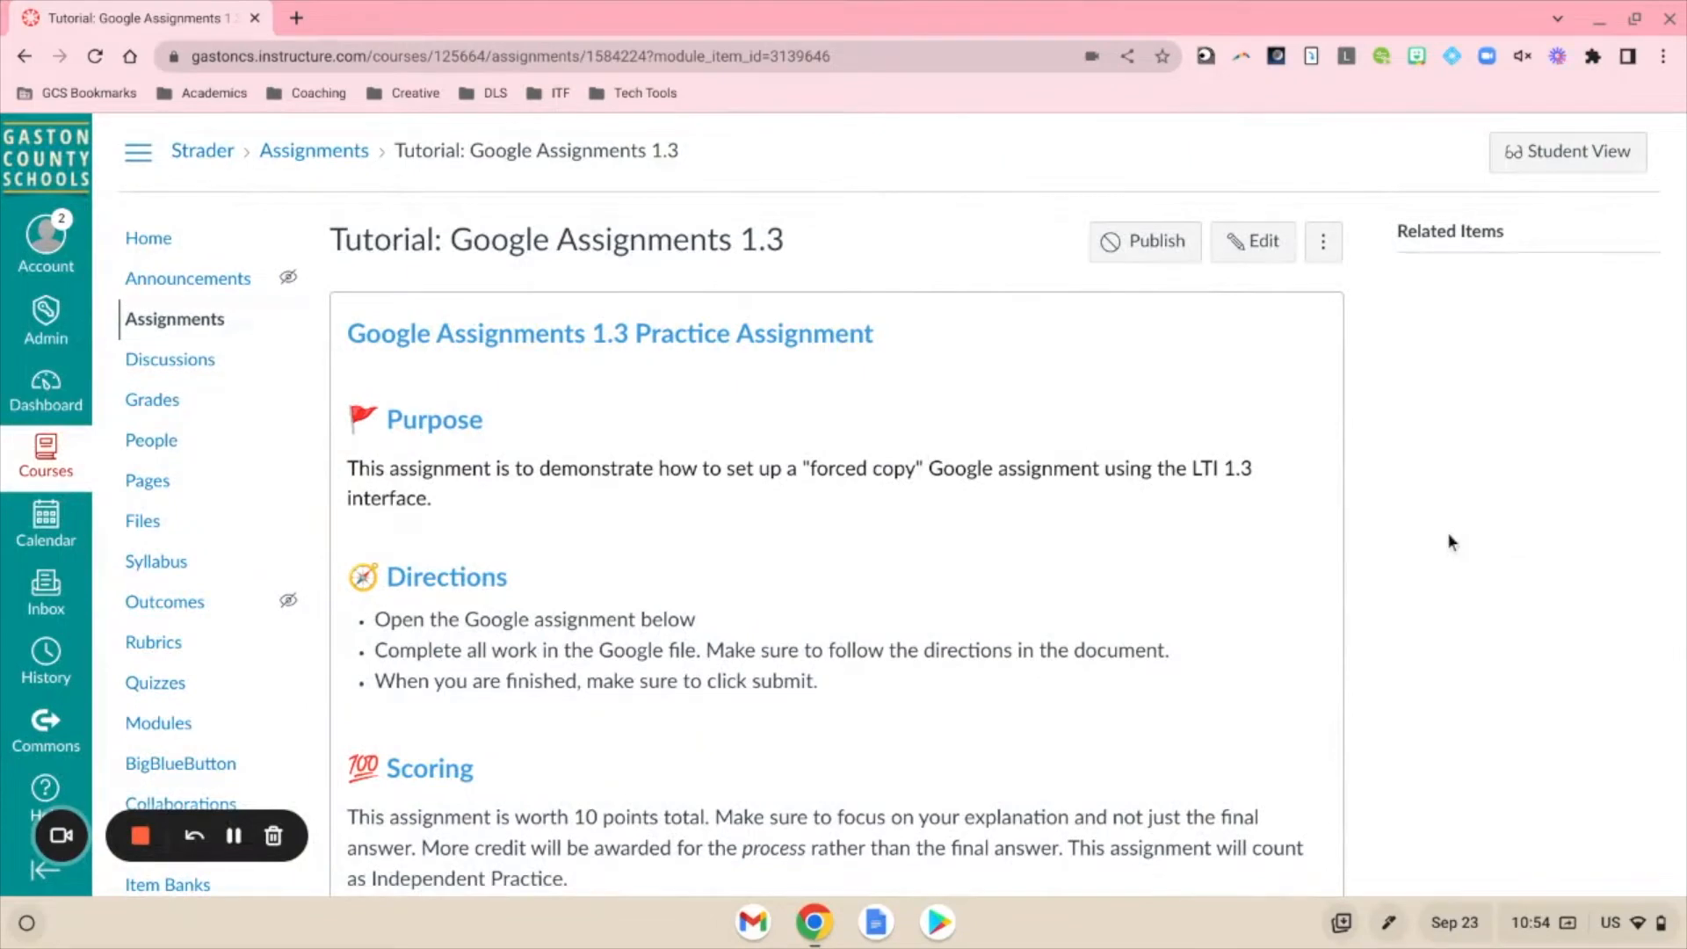
{"action": "mouse_move", "coordinate": [358, 364]}
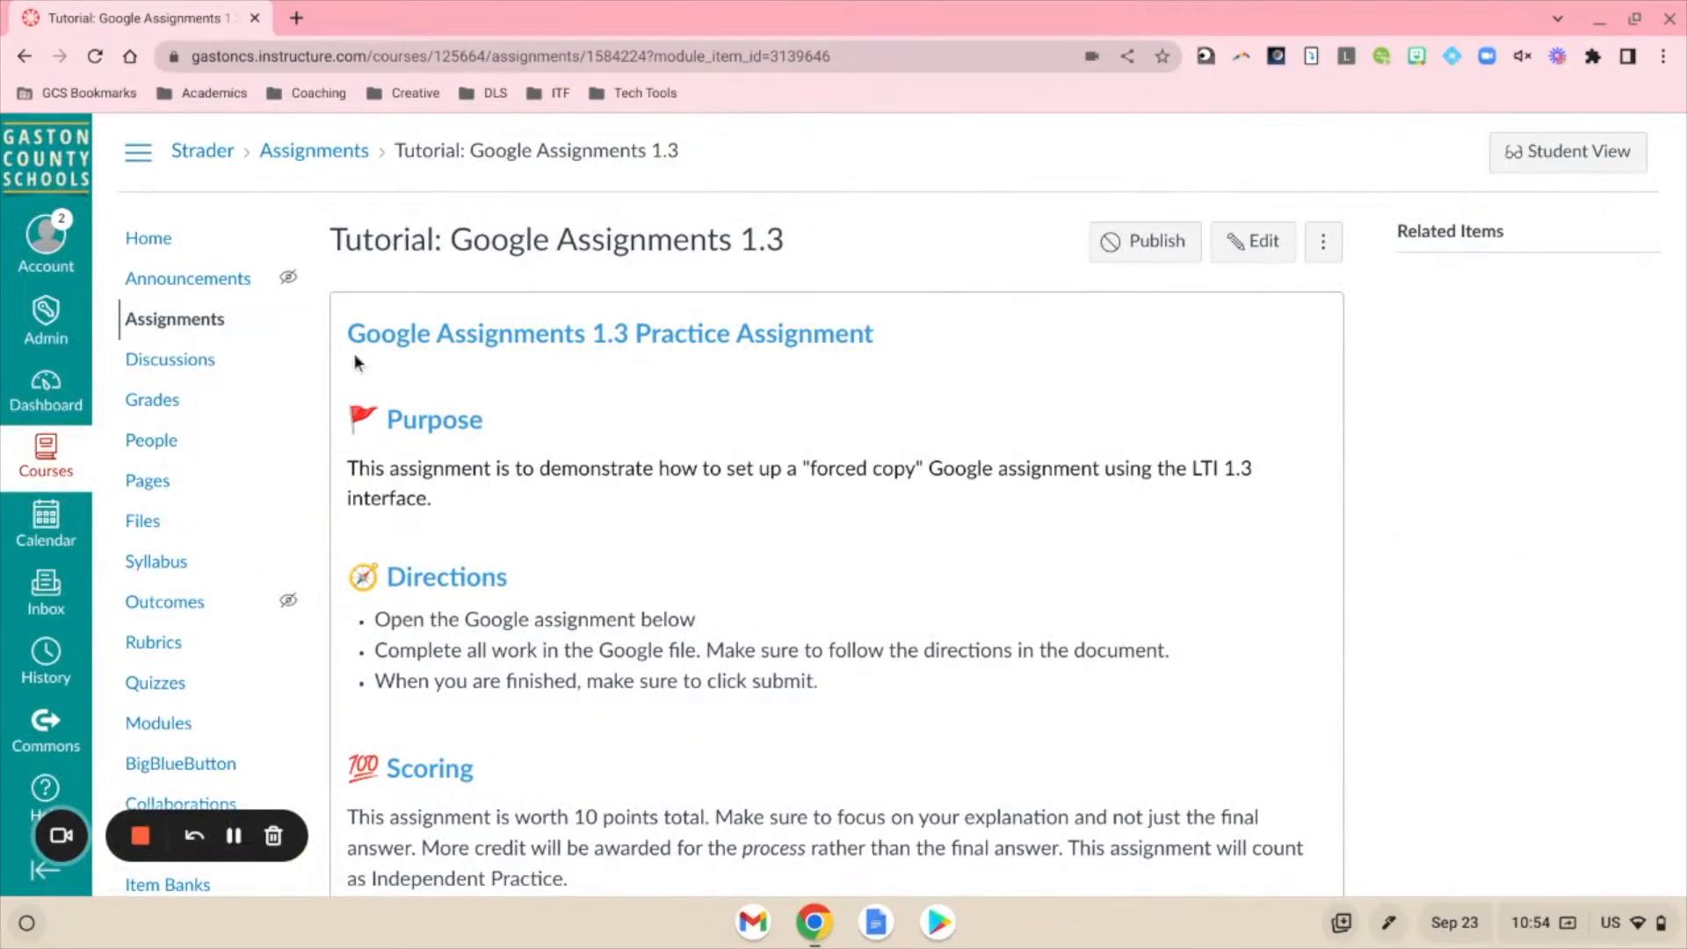
{"action": "mouse_move", "coordinate": [643, 389]}
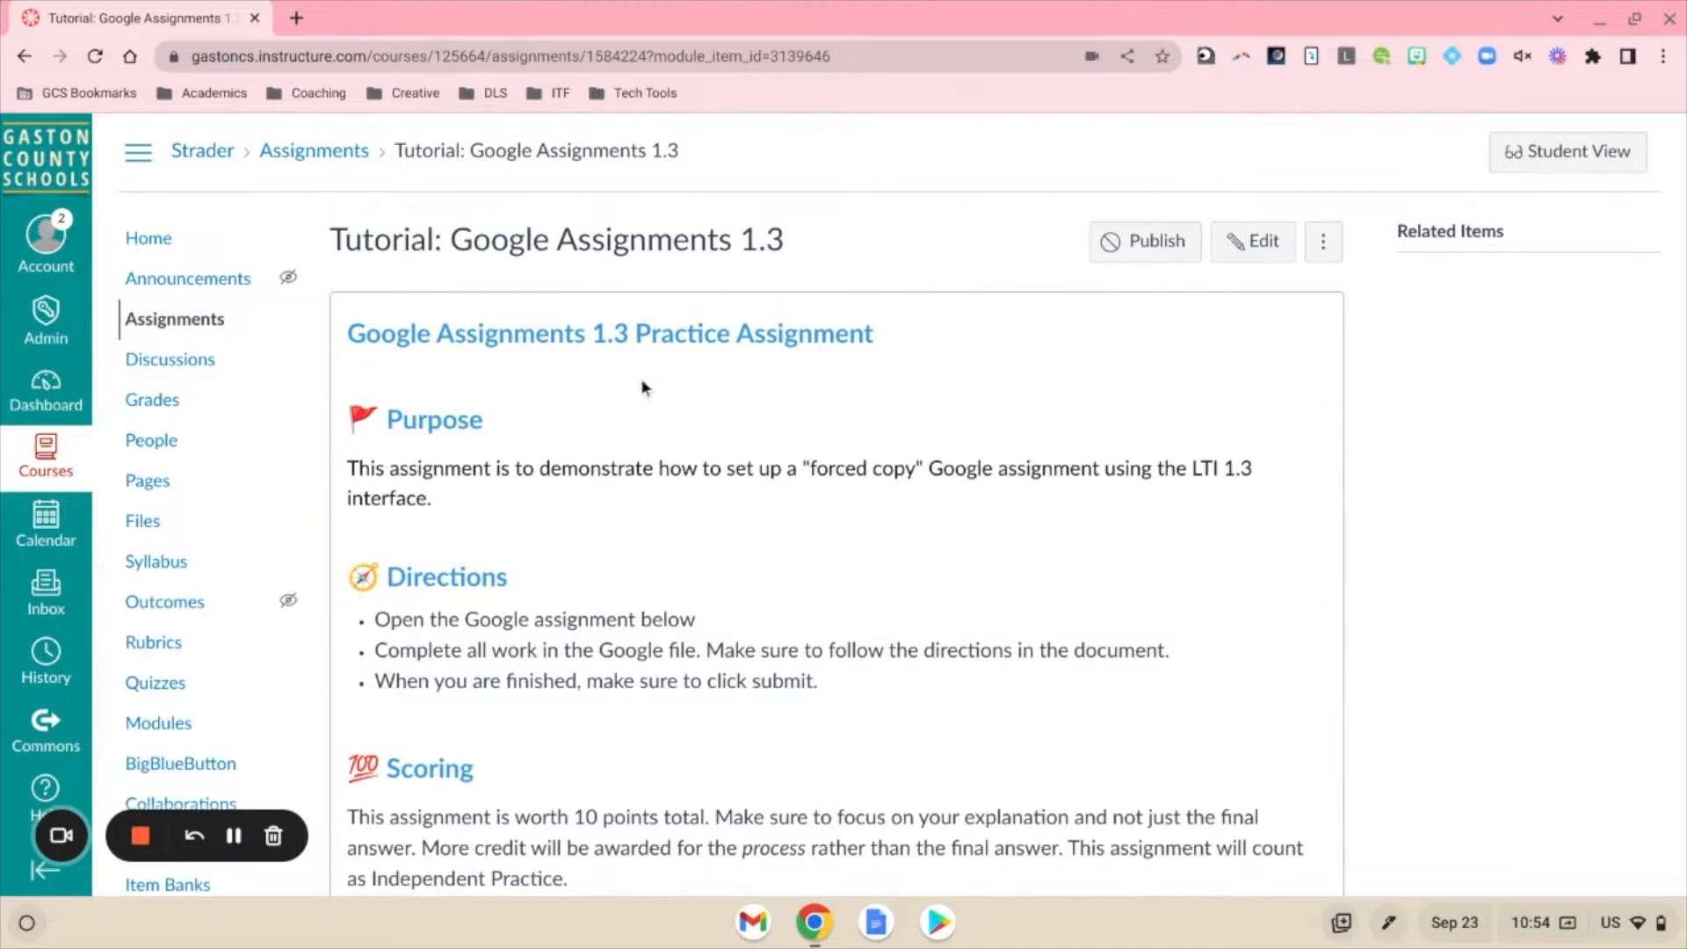
{"action": "mouse_move", "coordinate": [1001, 468]}
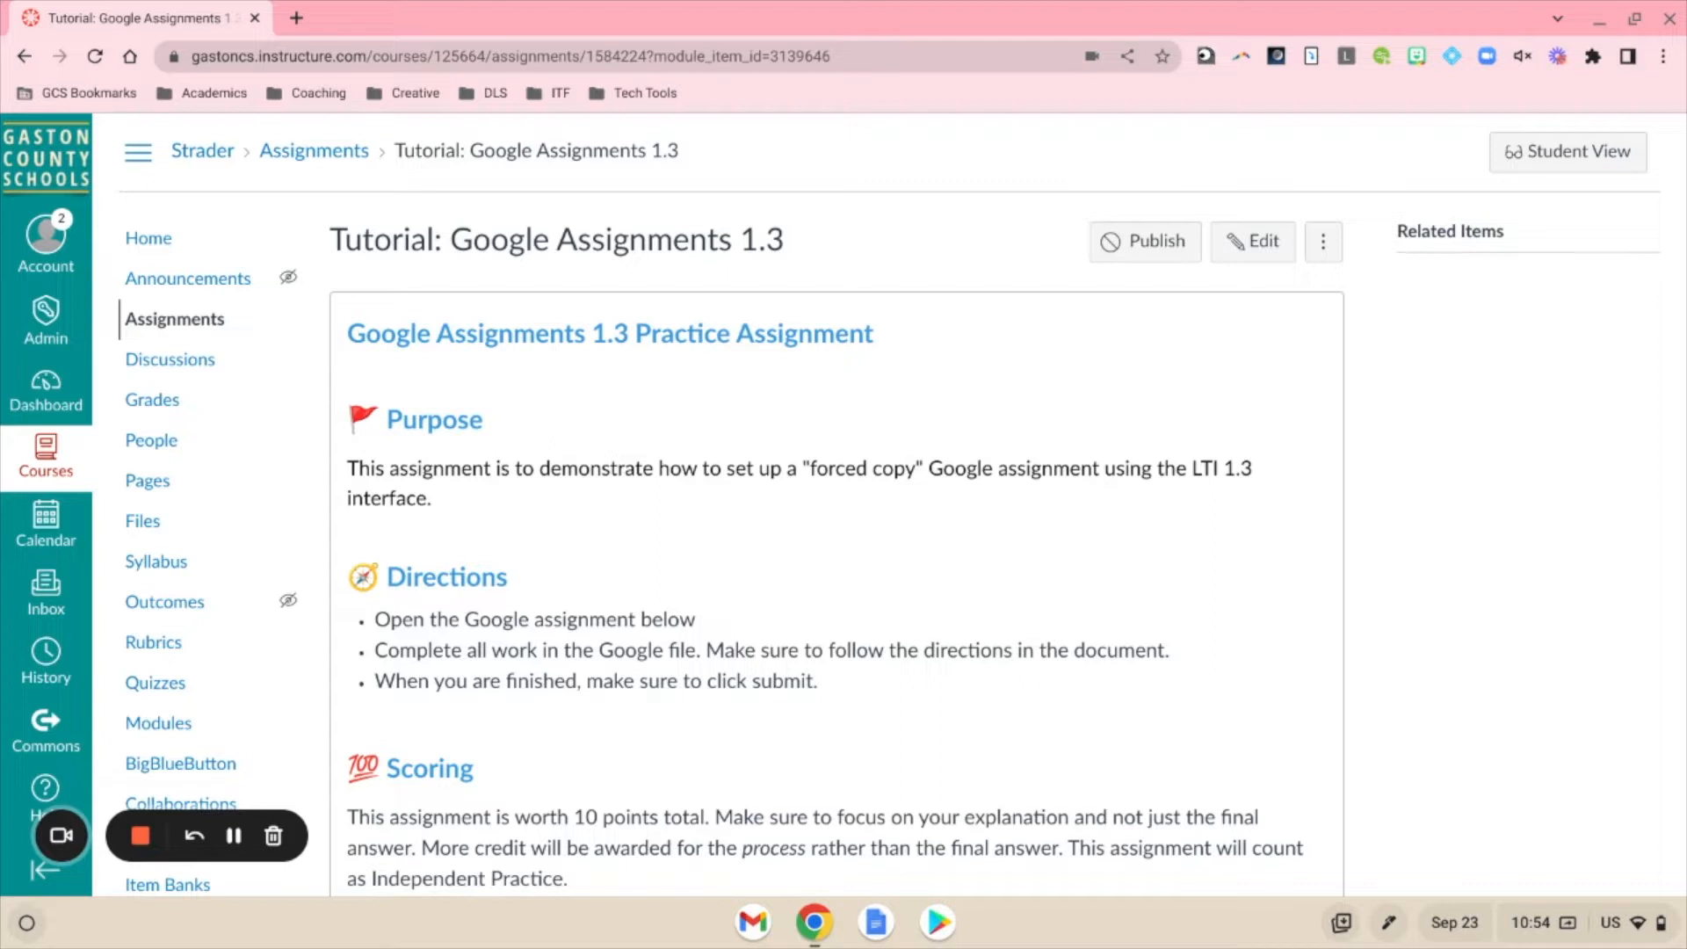
{"action": "mouse_move", "coordinate": [1117, 455]}
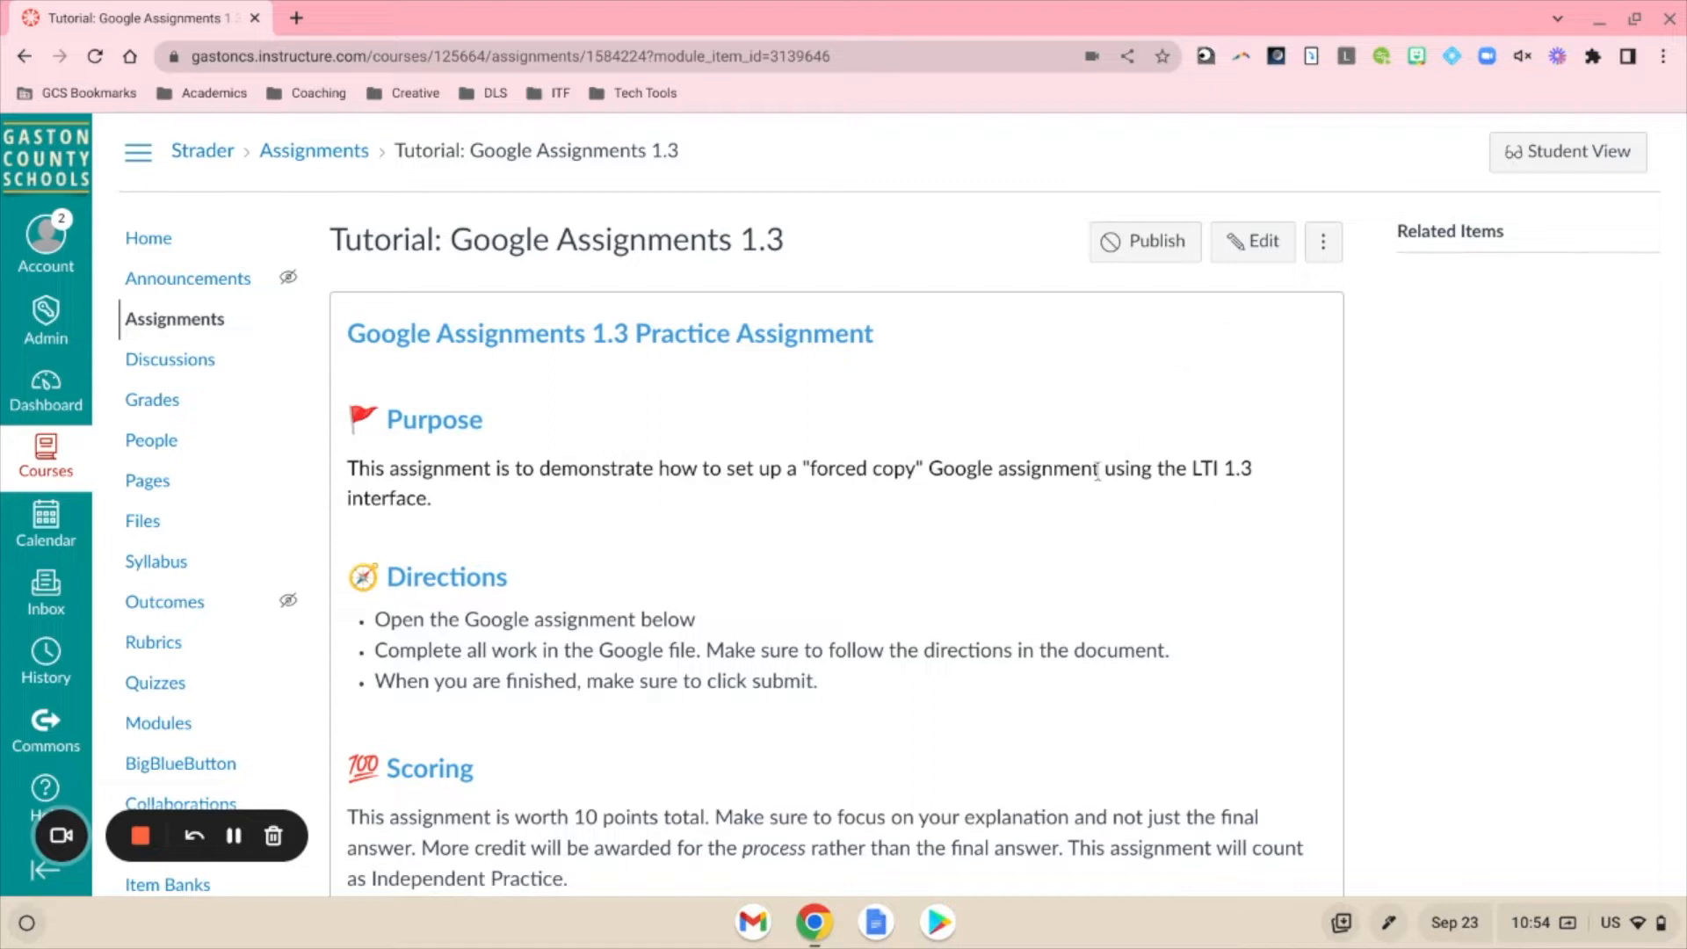
Edit the tutorial assignment and change its submission type to External Tool.
{"action": "scroll", "scroll_direction": "down", "scroll_amount": 3}
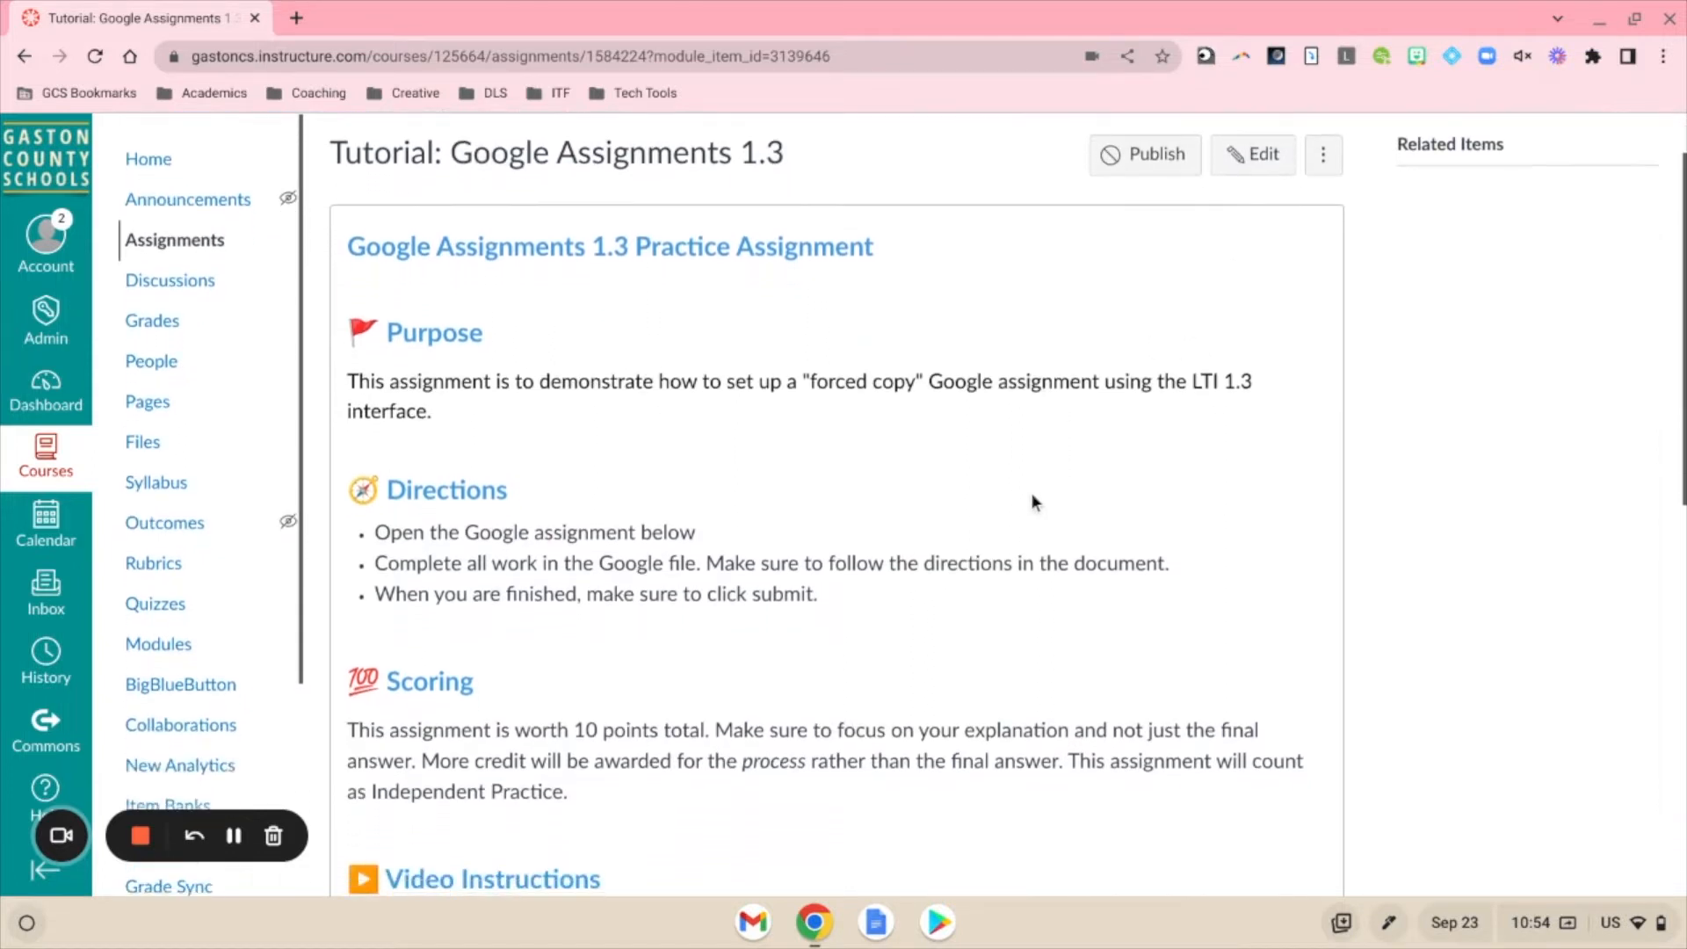
{"action": "scroll", "scroll_direction": "down", "scroll_amount": 3}
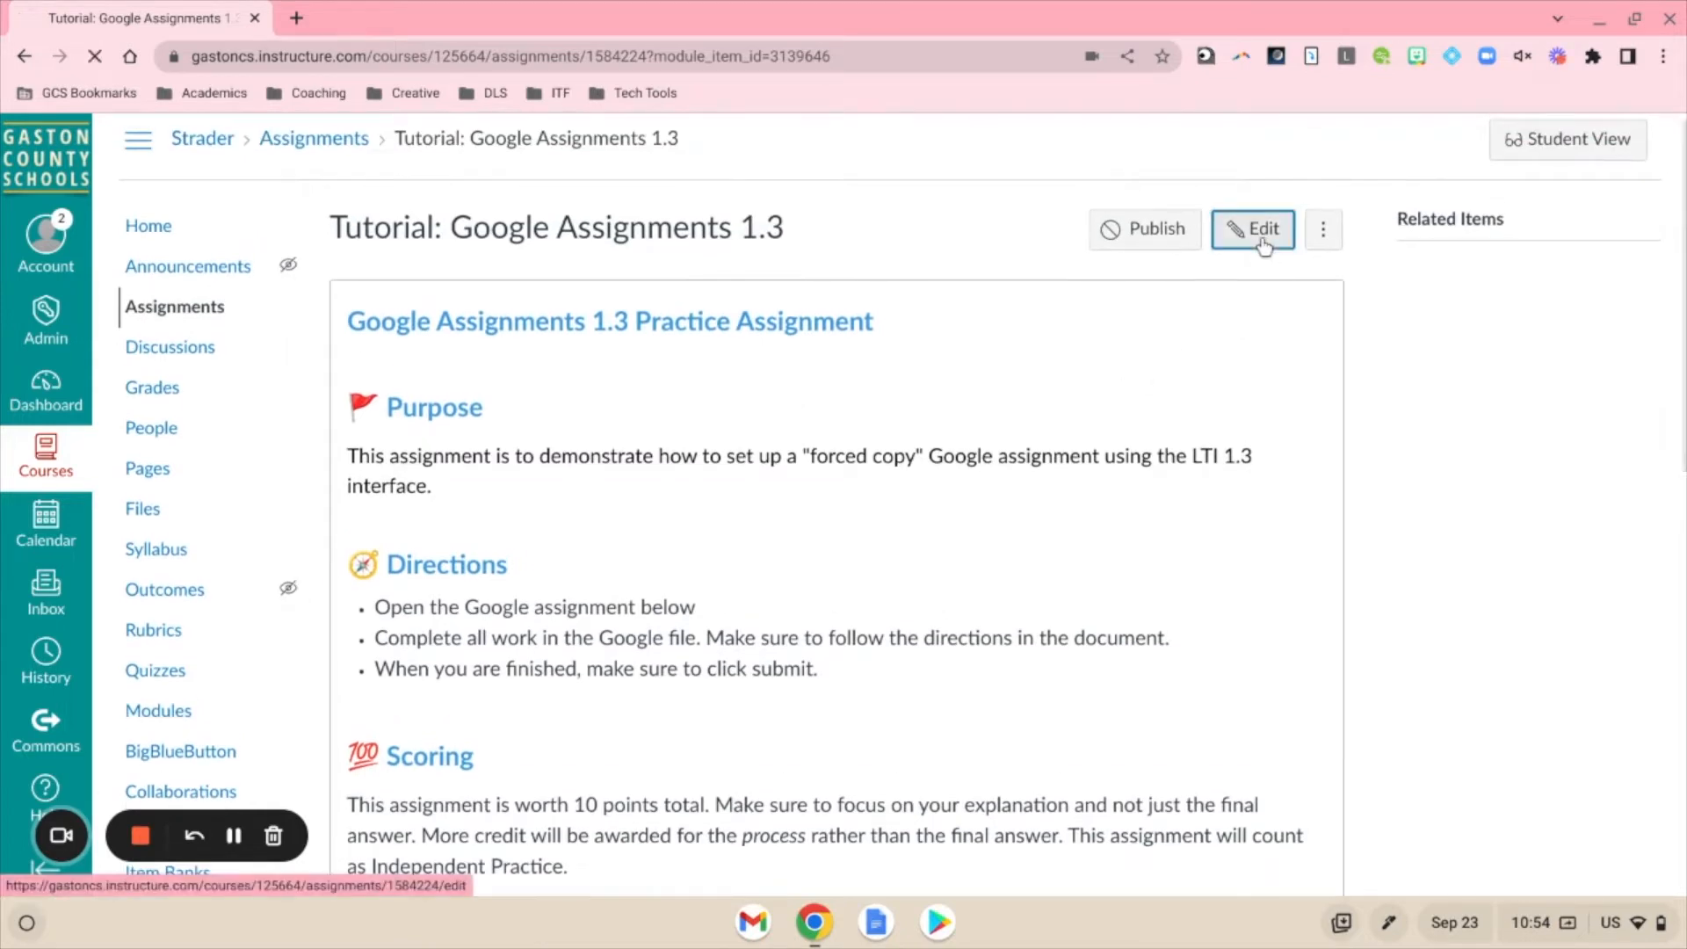
{"action": "left_click", "coordinate": [1252, 229]}
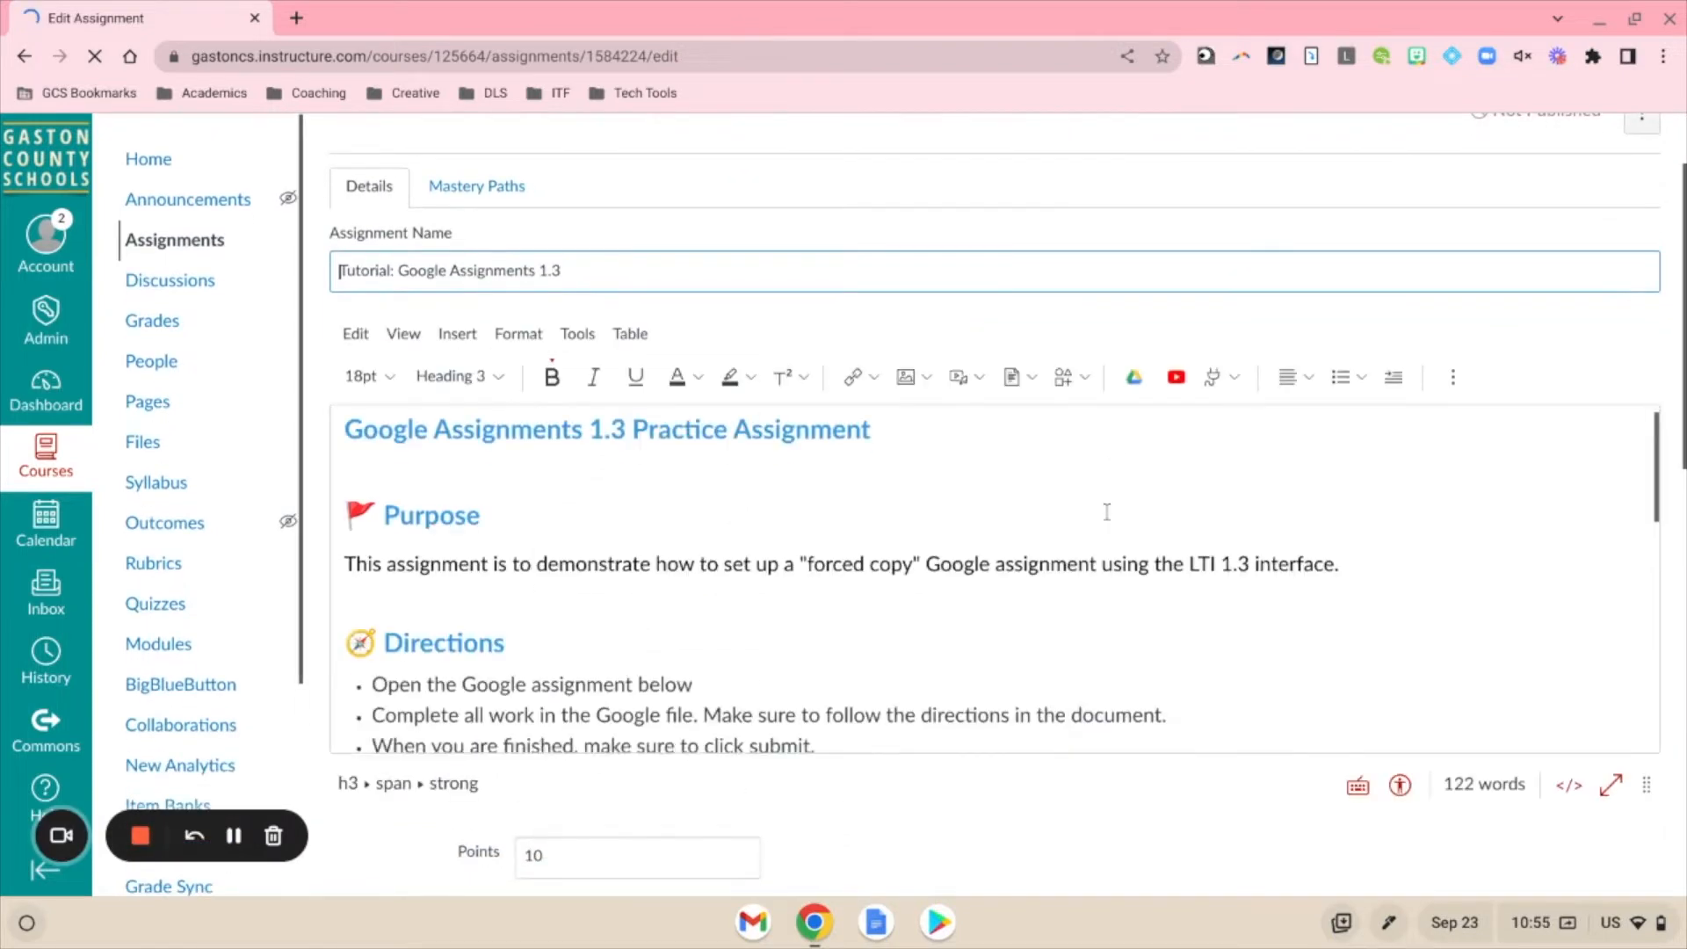
{"action": "scroll", "scroll_direction": "down", "scroll_amount": 3}
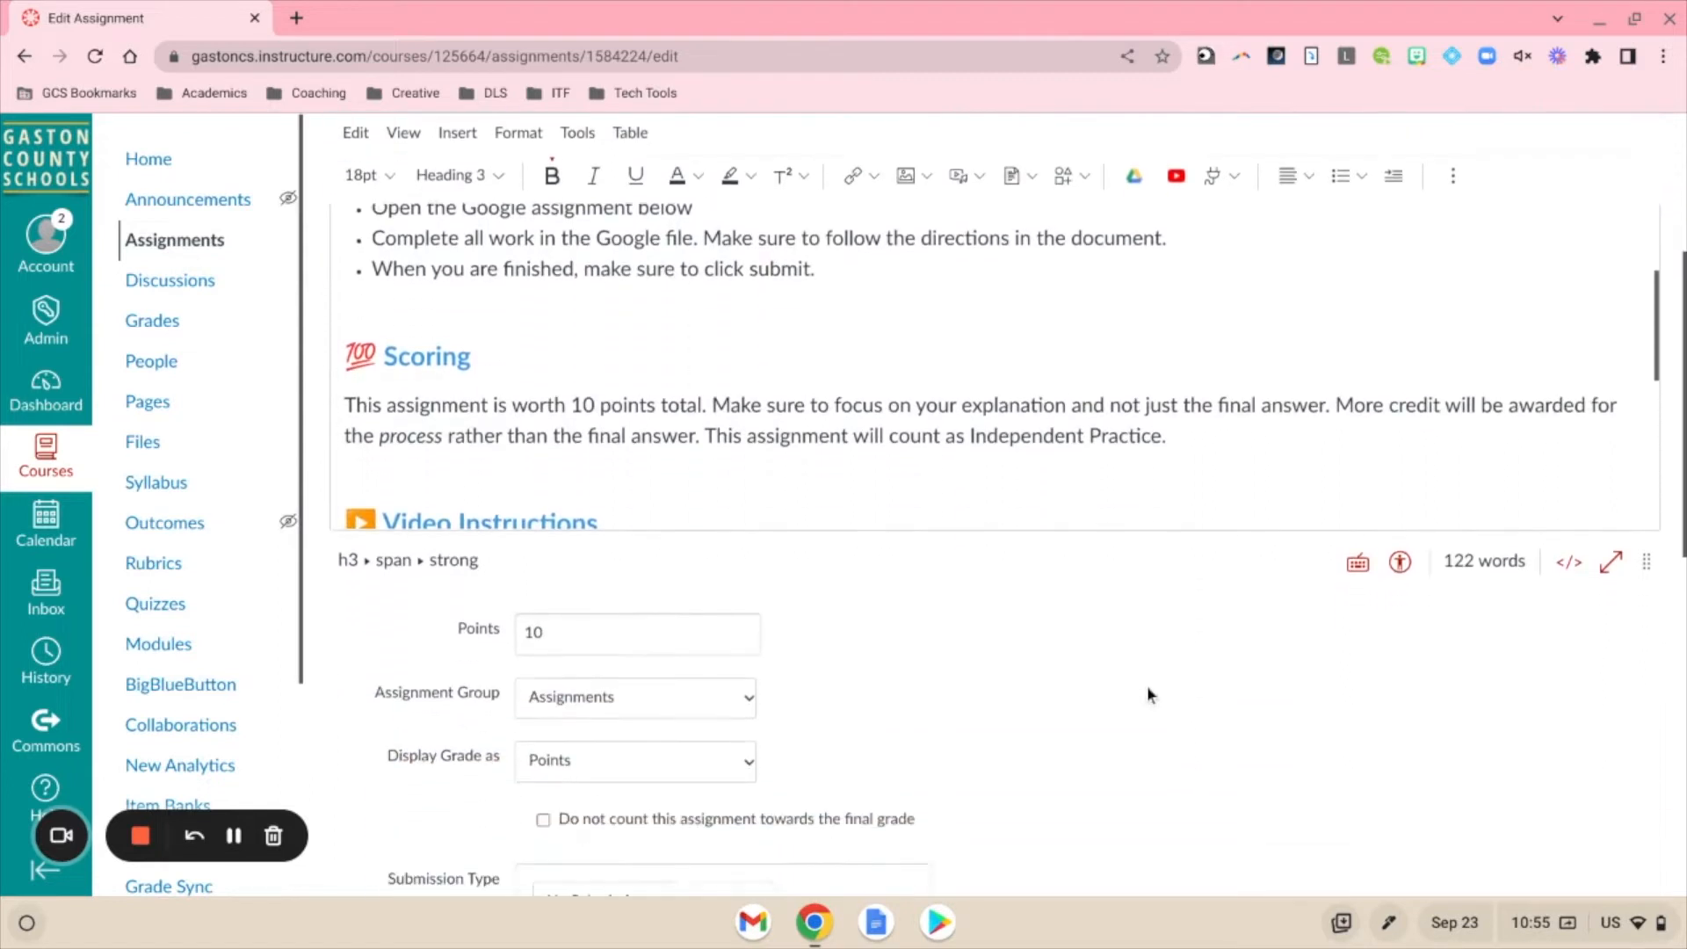
{"action": "scroll", "scroll_direction": "down", "scroll_amount": 3}
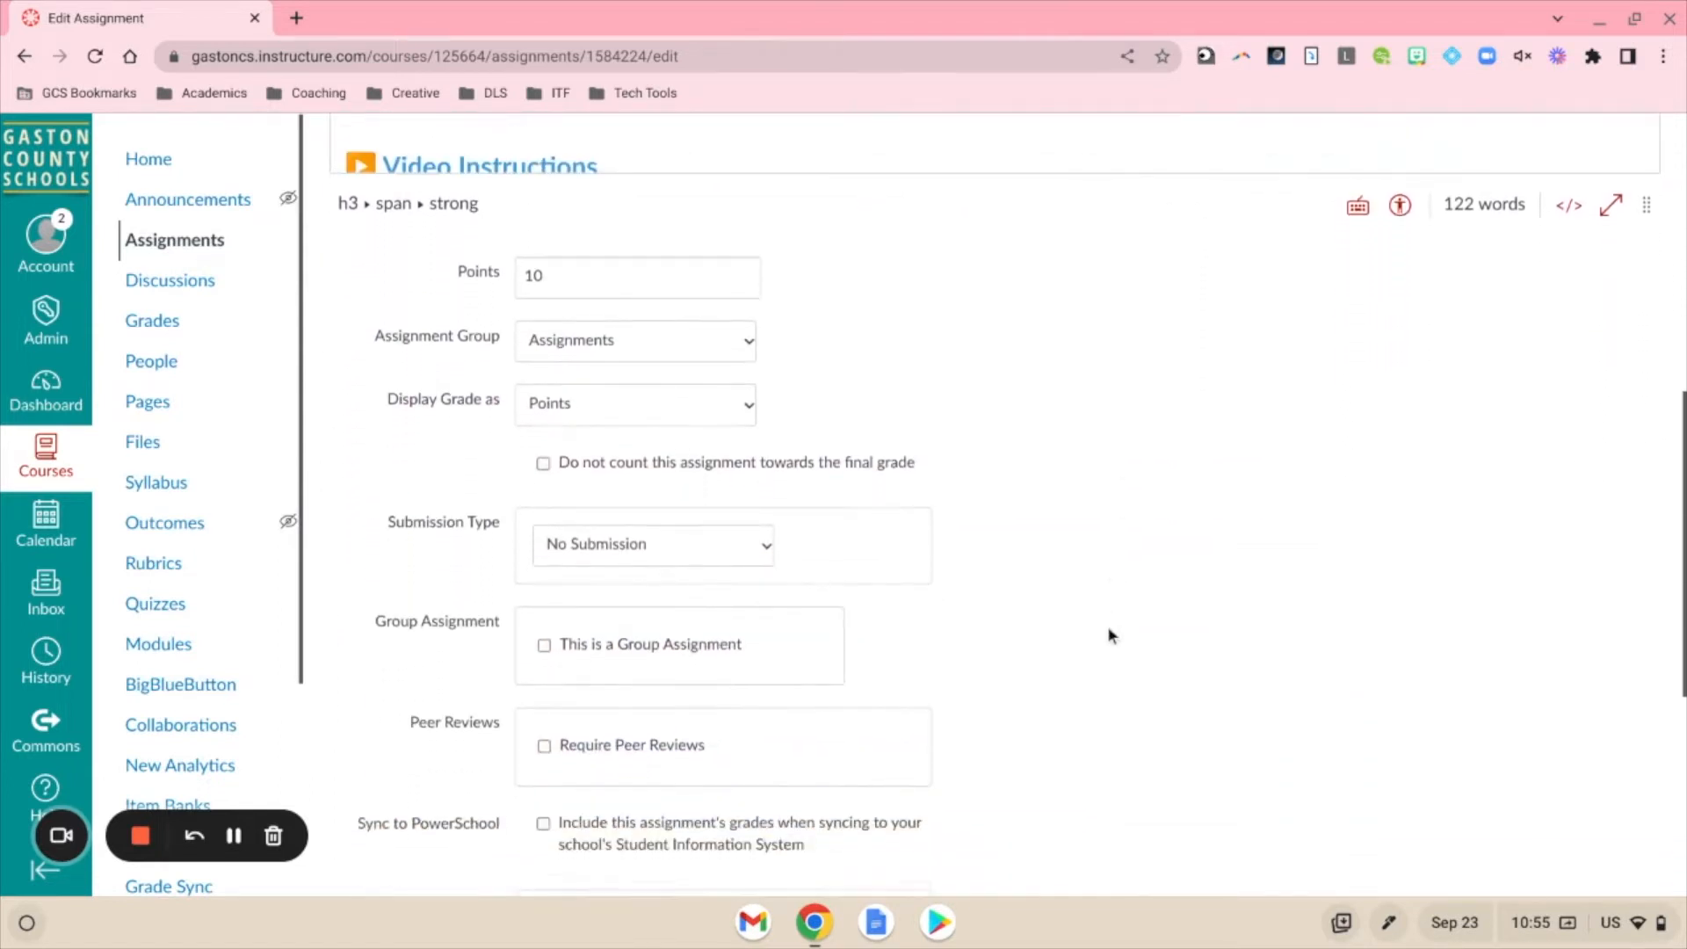
{"action": "scroll", "scroll_direction": "down", "scroll_amount": 3}
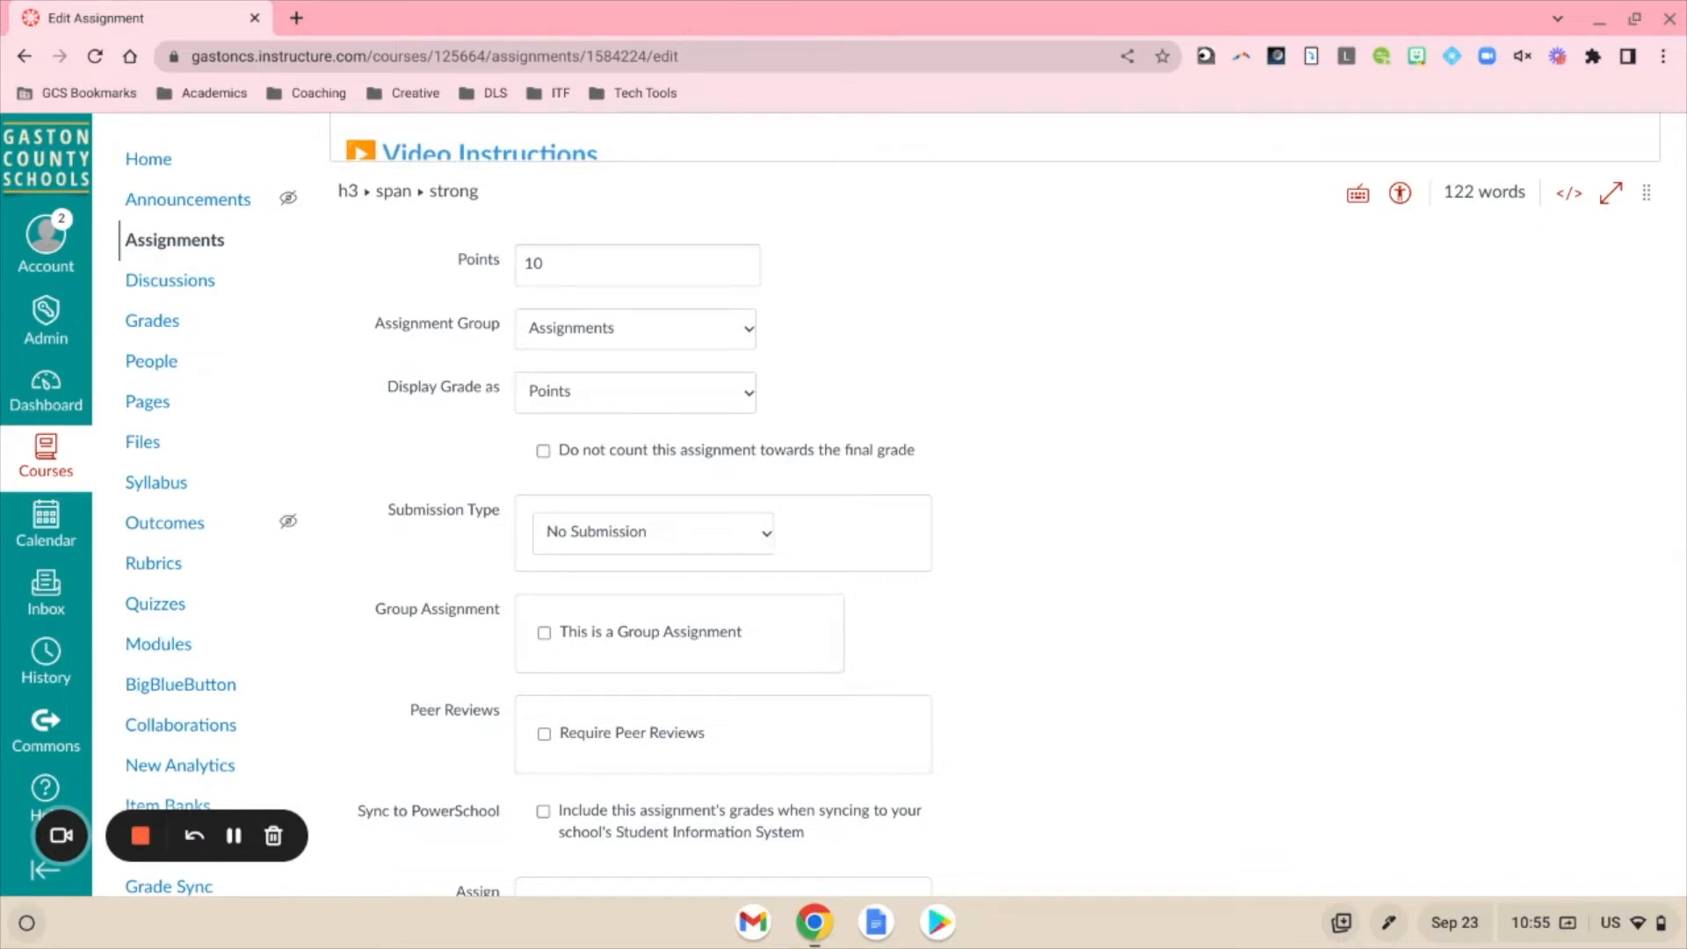
{"action": "left_click", "coordinate": [650, 531]}
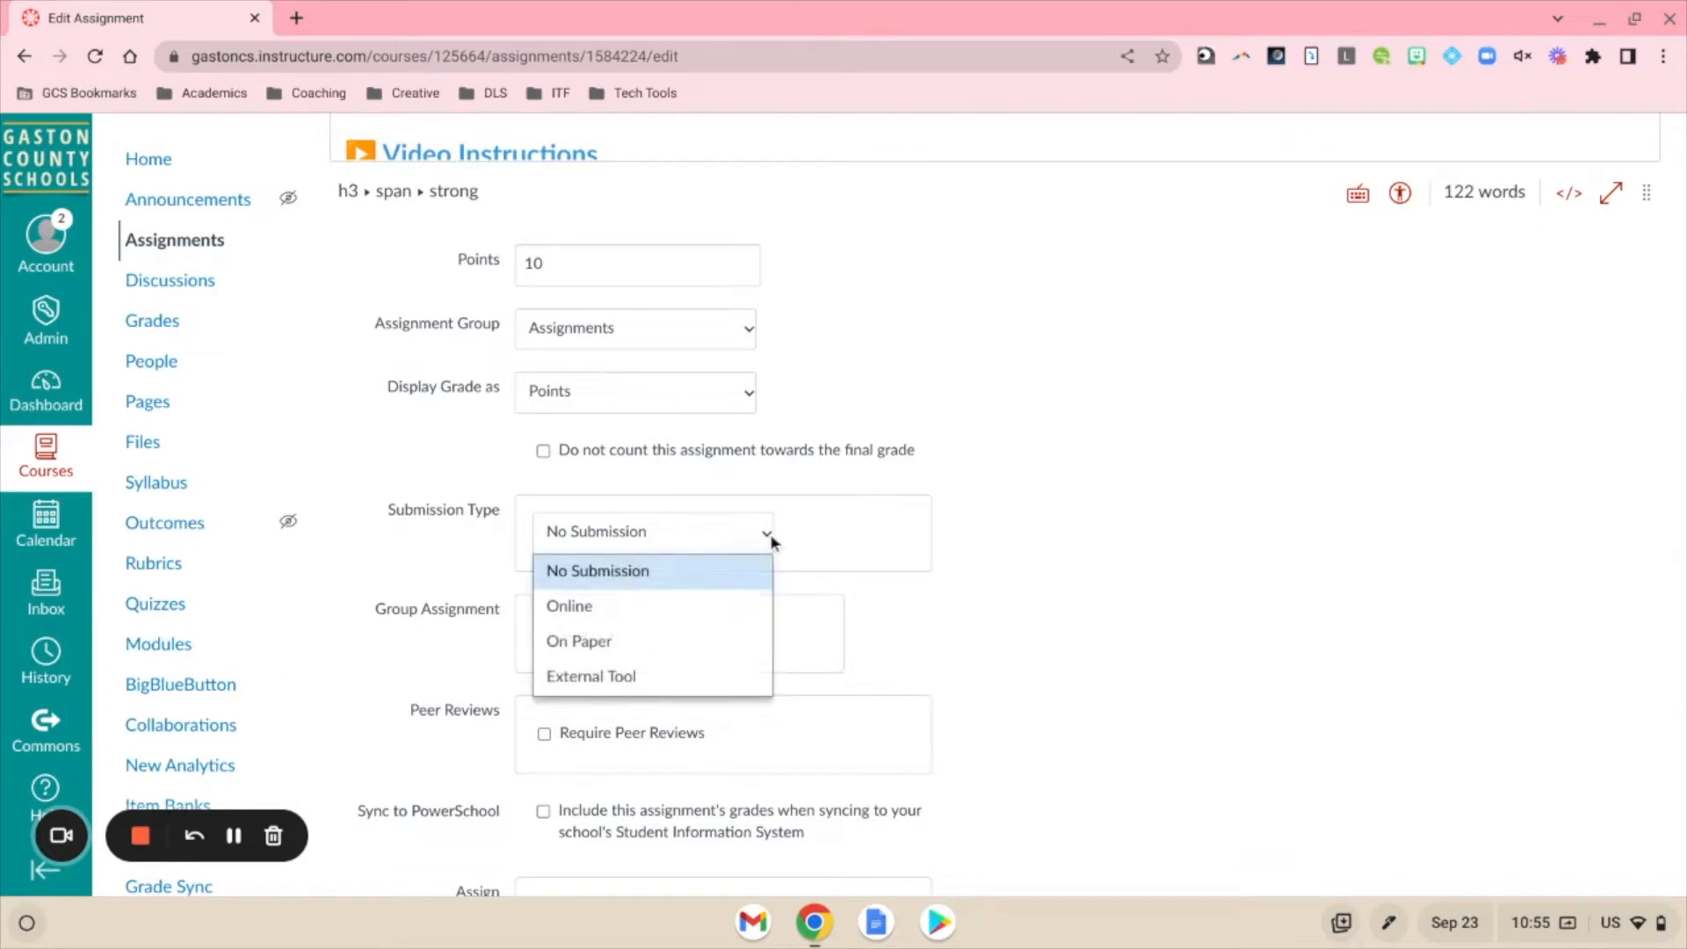
{"action": "mouse_move", "coordinate": [560, 345]}
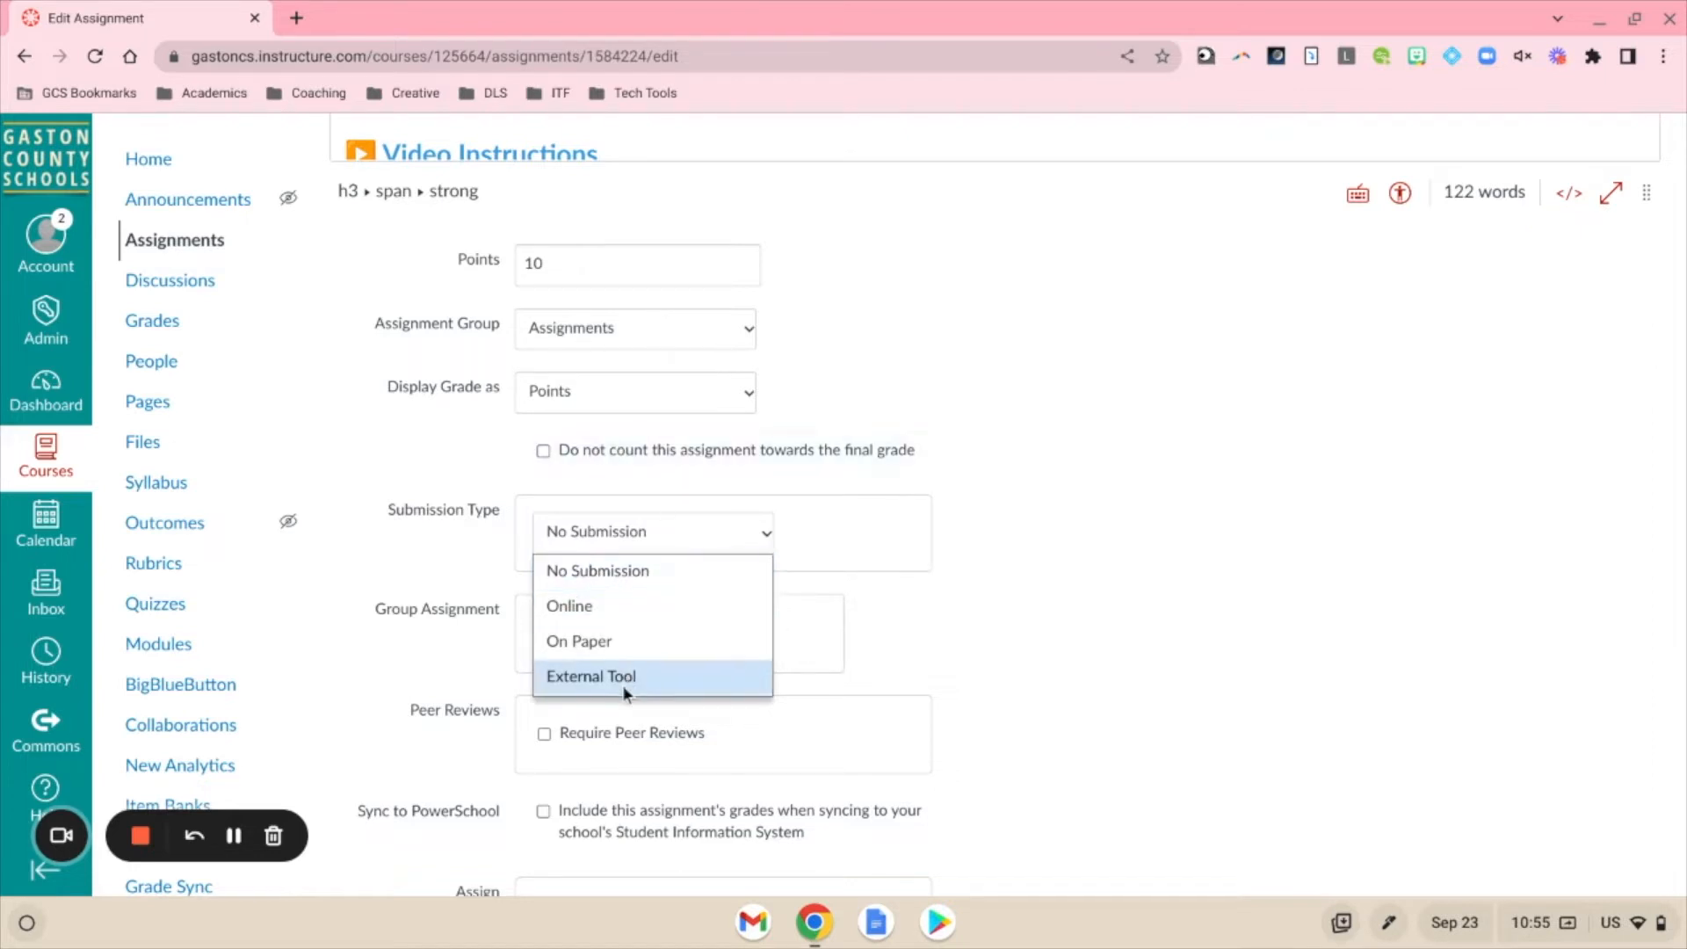
{"action": "left_click", "coordinate": [591, 676]}
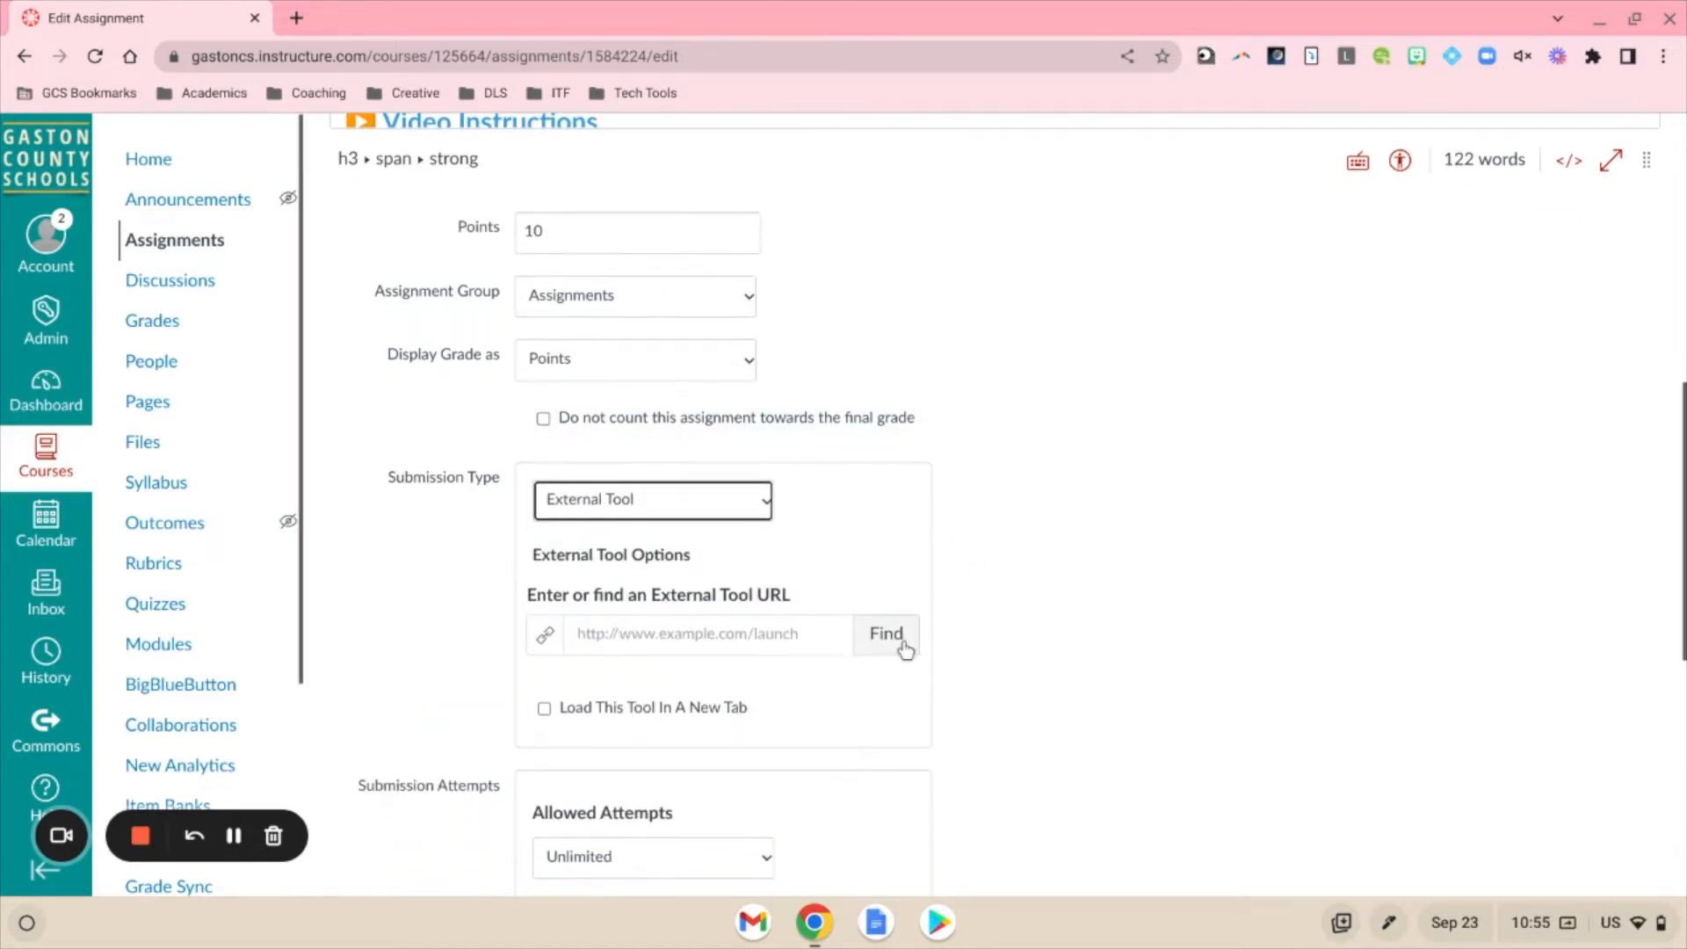
Find and choose Google Assignments as the external tool, continuing with the signed-in account.
{"action": "left_click", "coordinate": [885, 633]}
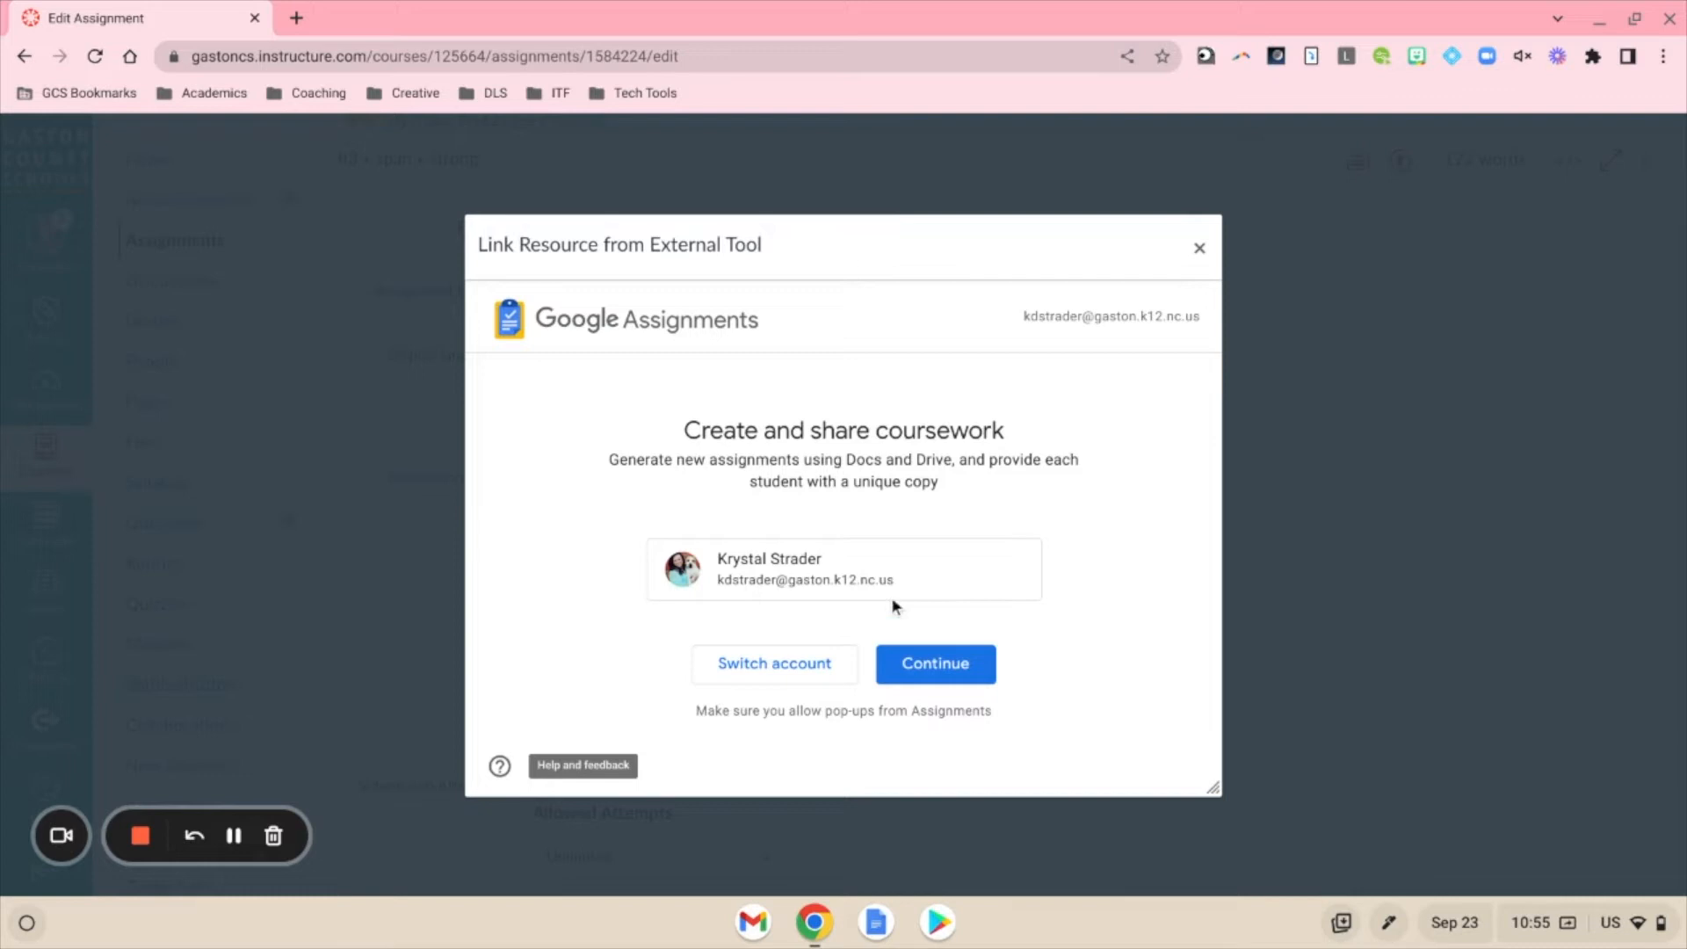
{"action": "left_click", "coordinate": [934, 662]}
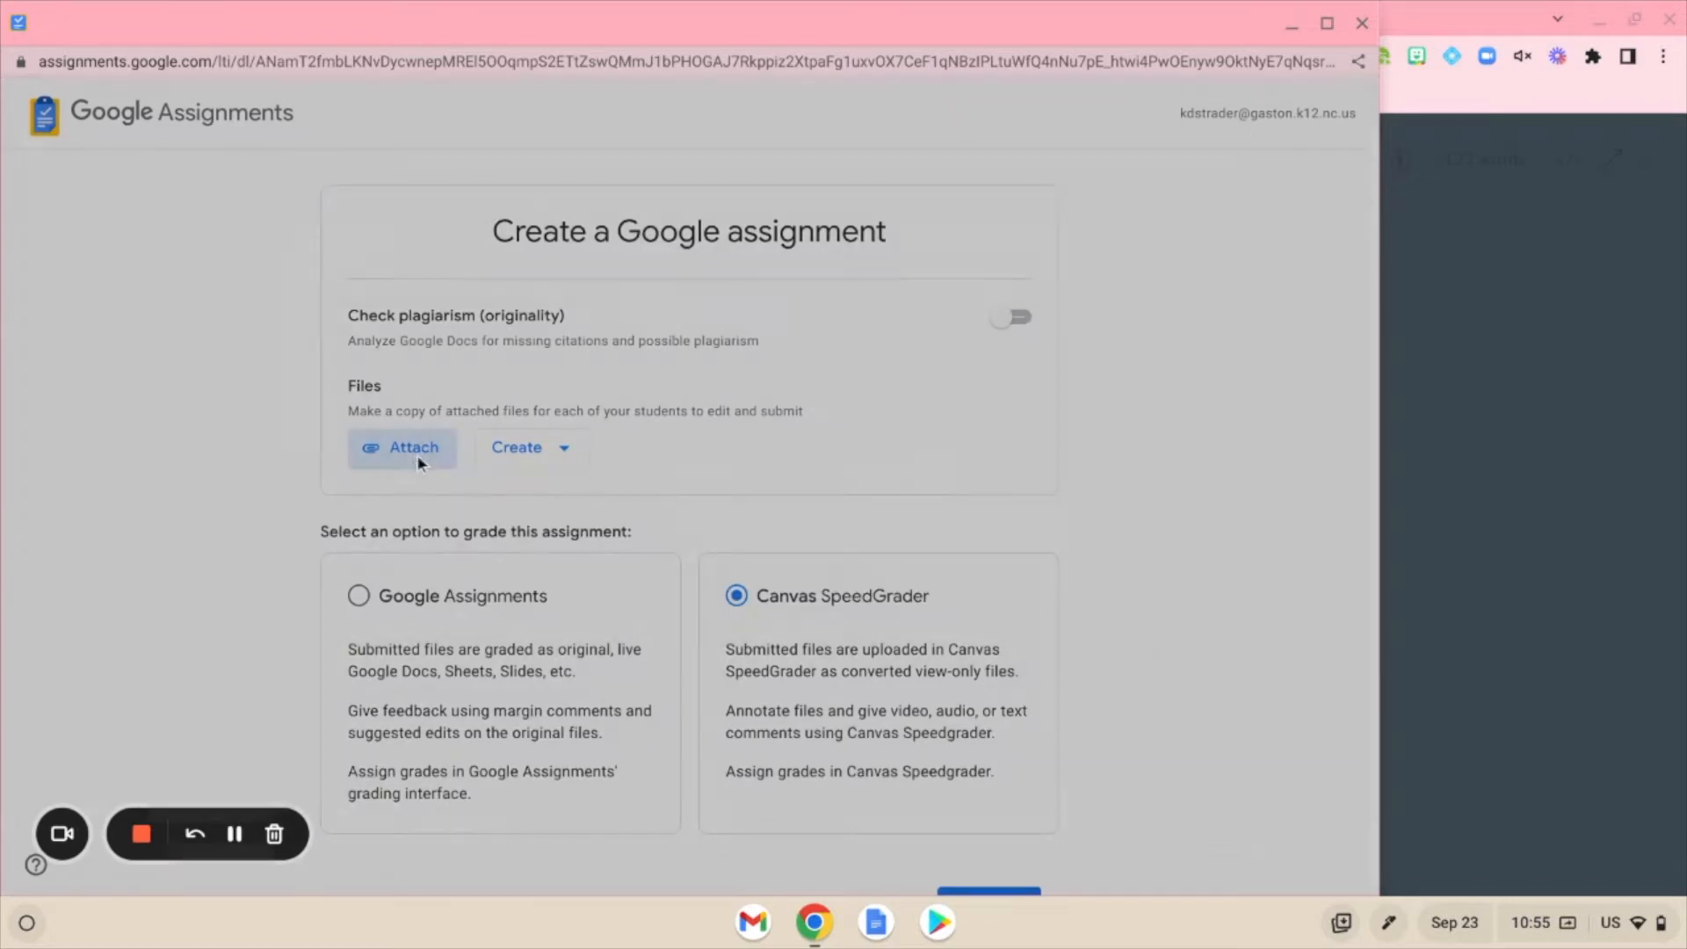
Attach the exit ticket Doc, turn on plagiarism checking, and create the Google assignment.
{"action": "left_click", "coordinate": [400, 447]}
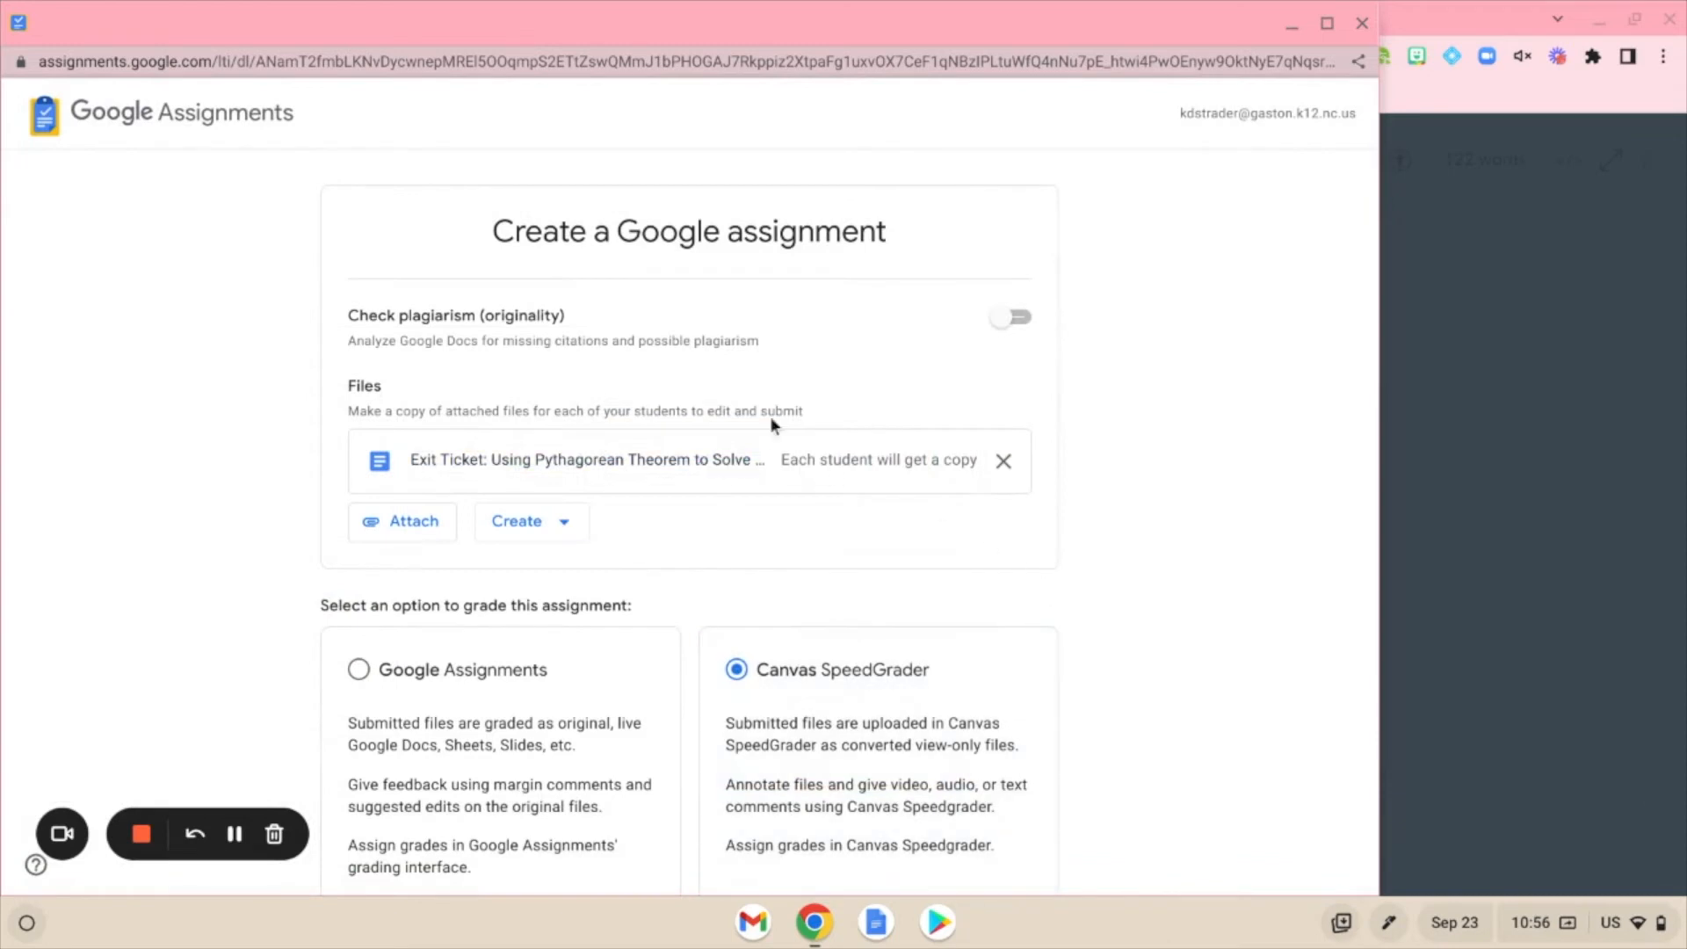
{"action": "left_click", "coordinate": [1010, 316]}
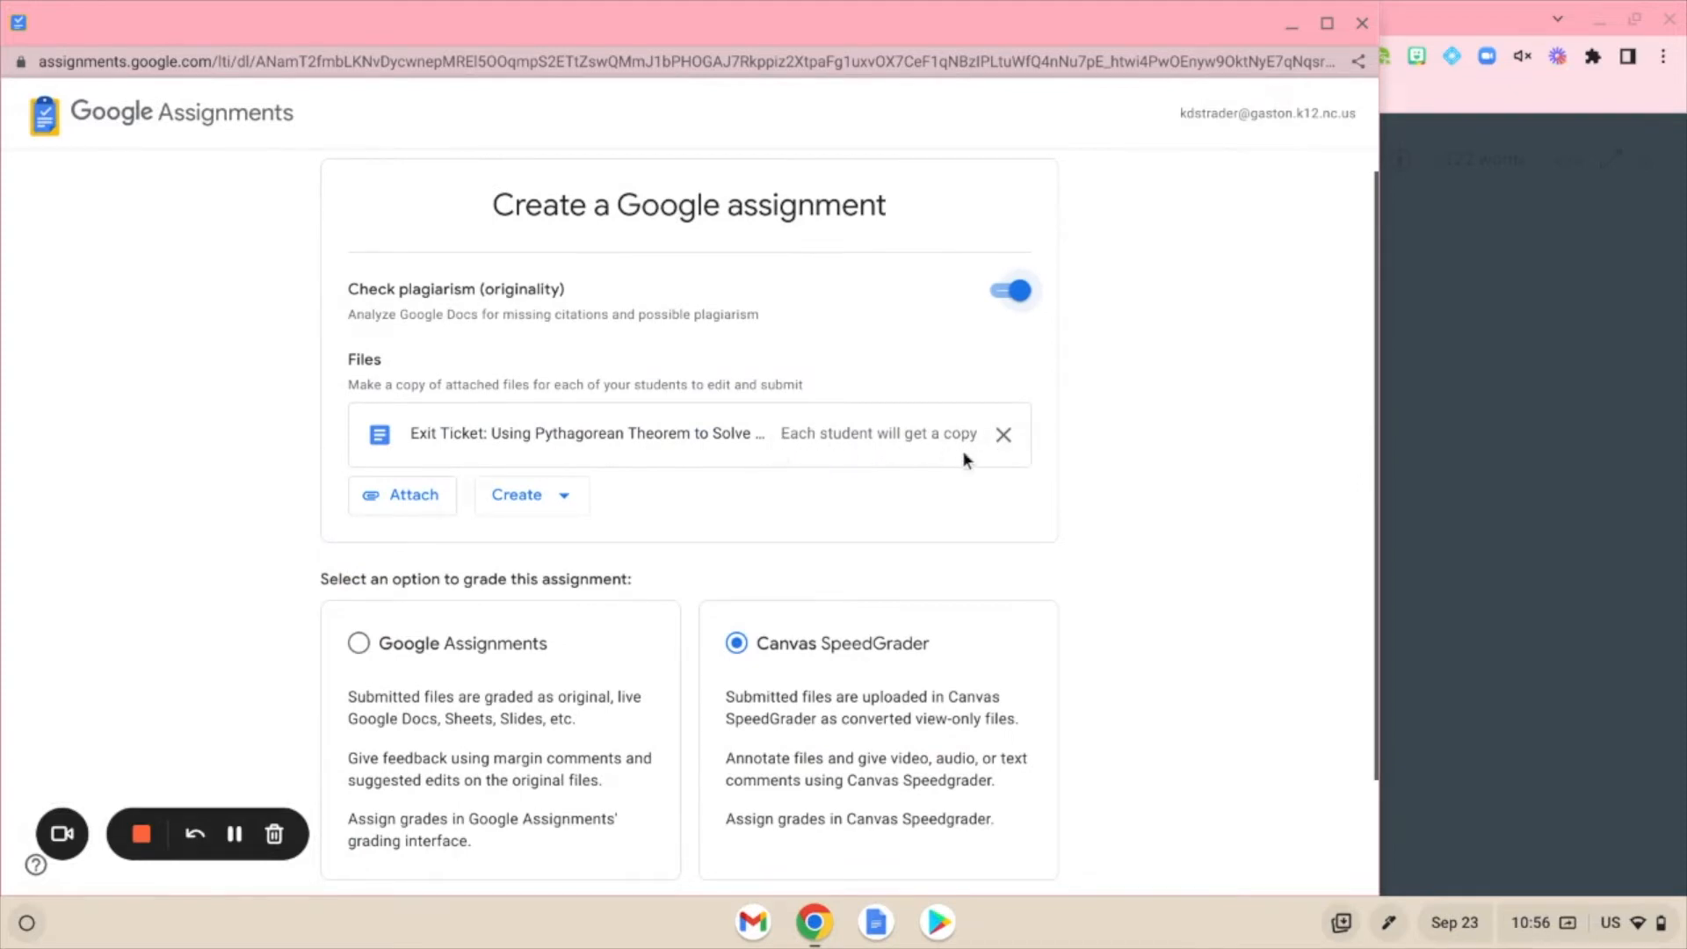
{"action": "scroll", "scroll_direction": "down", "scroll_amount": 3}
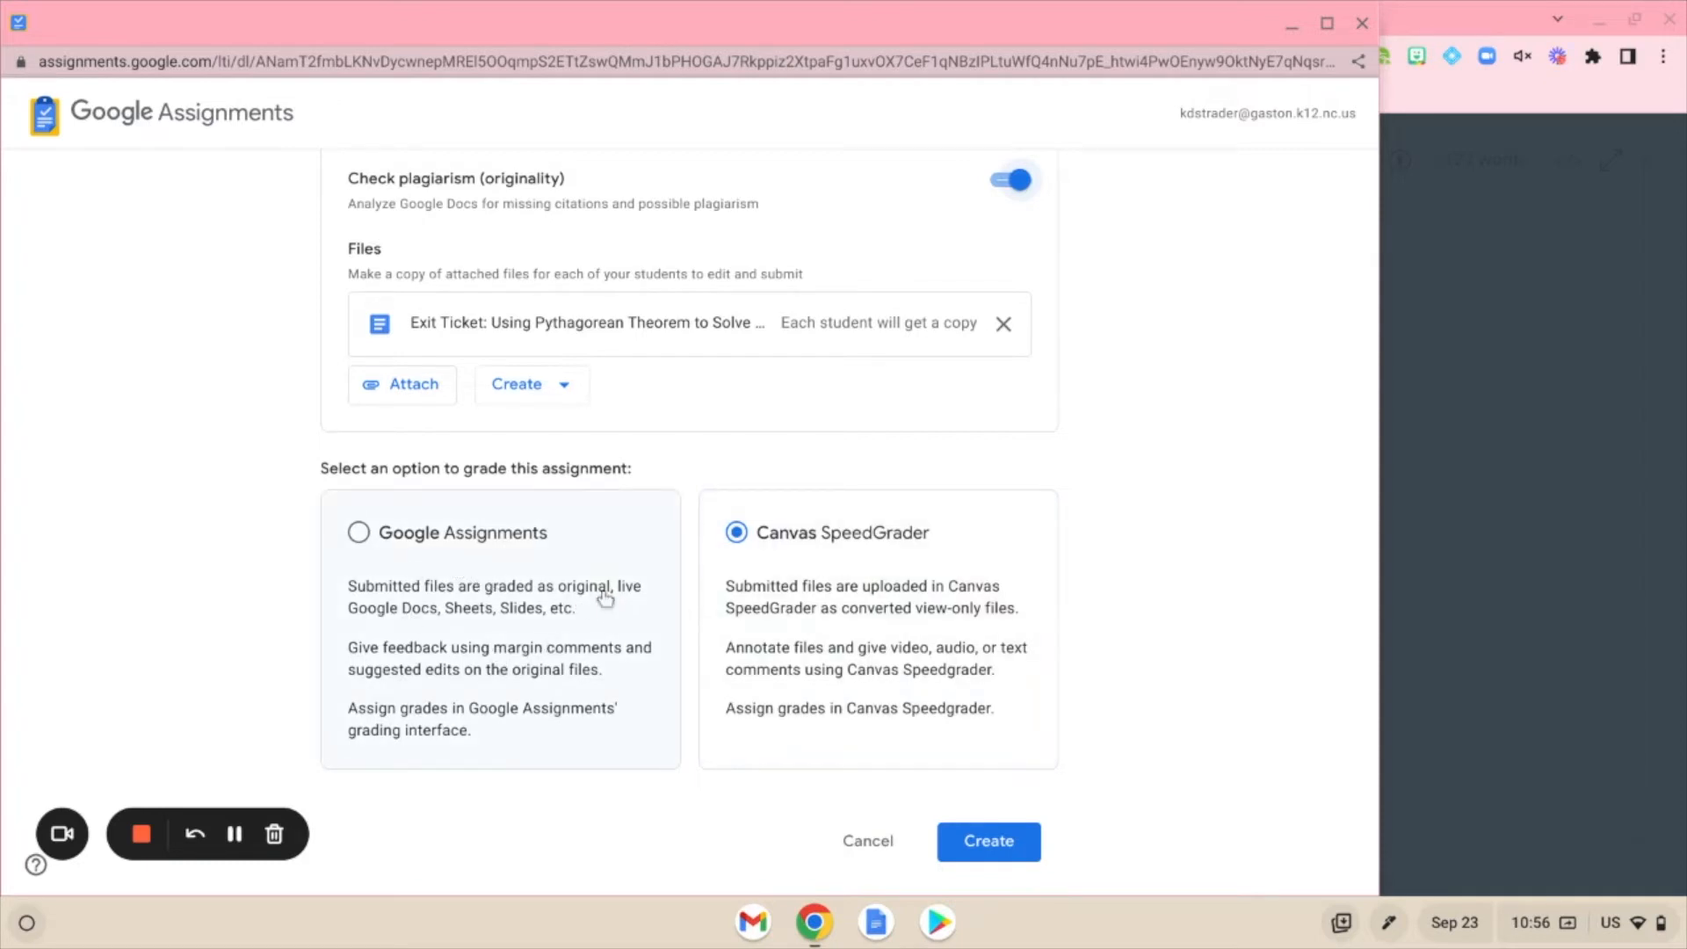
{"action": "mouse_move", "coordinate": [468, 689]}
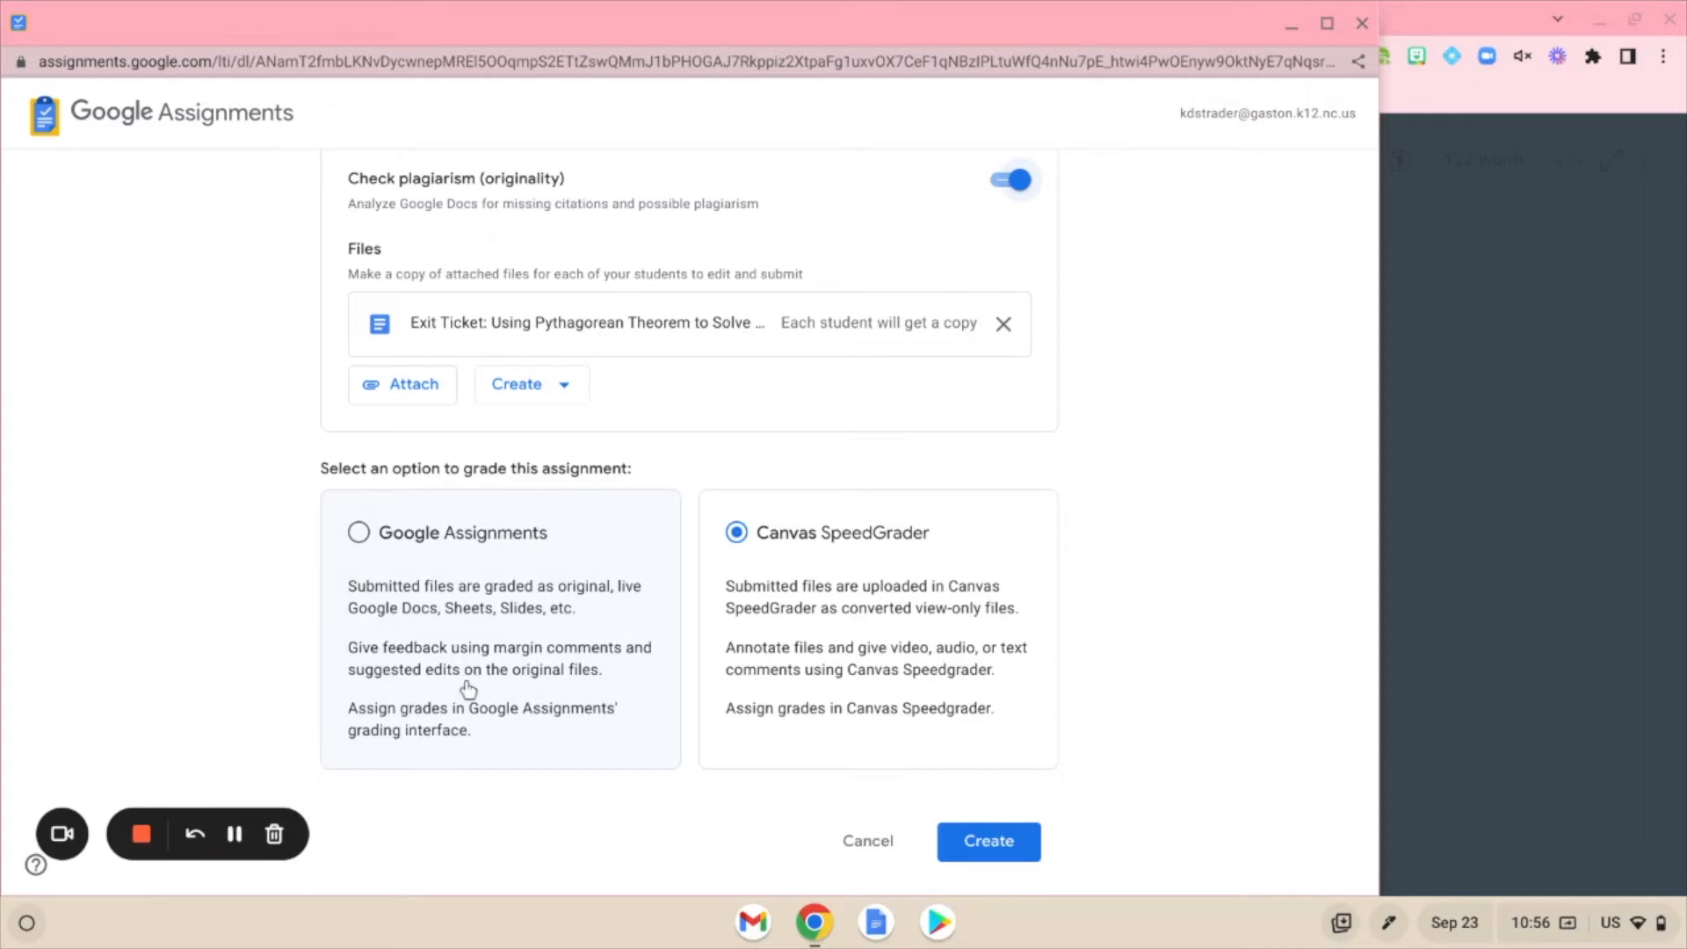
{"action": "mouse_move", "coordinate": [413, 575]}
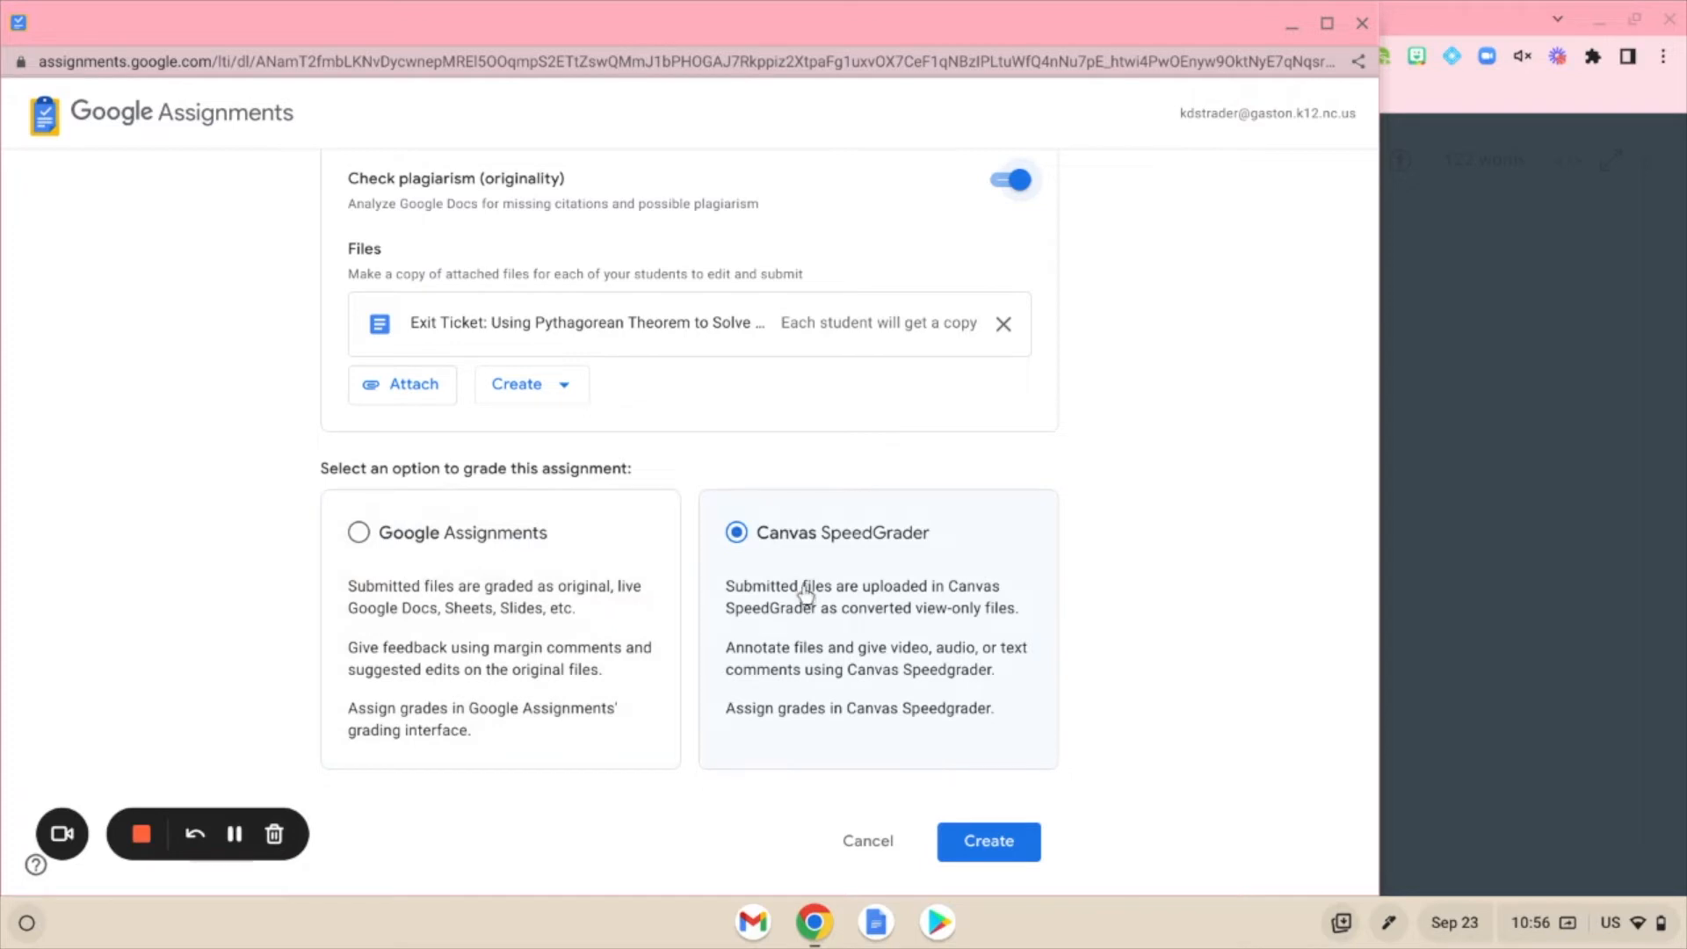
{"action": "mouse_move", "coordinate": [801, 592]}
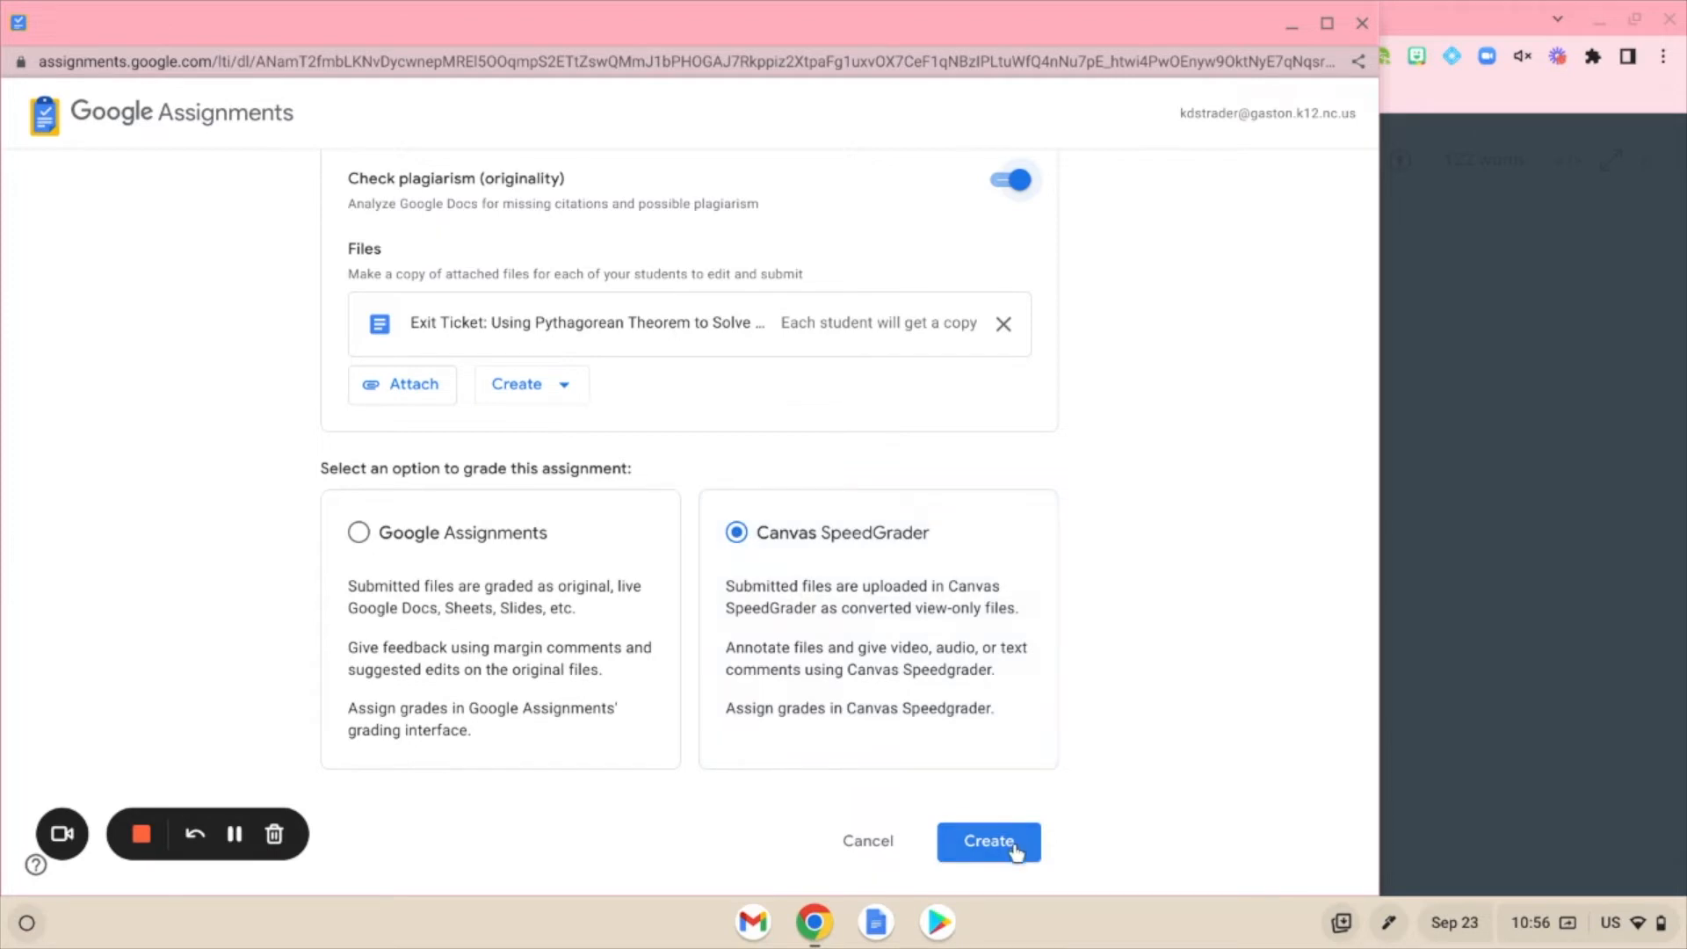
{"action": "left_click", "coordinate": [987, 840]}
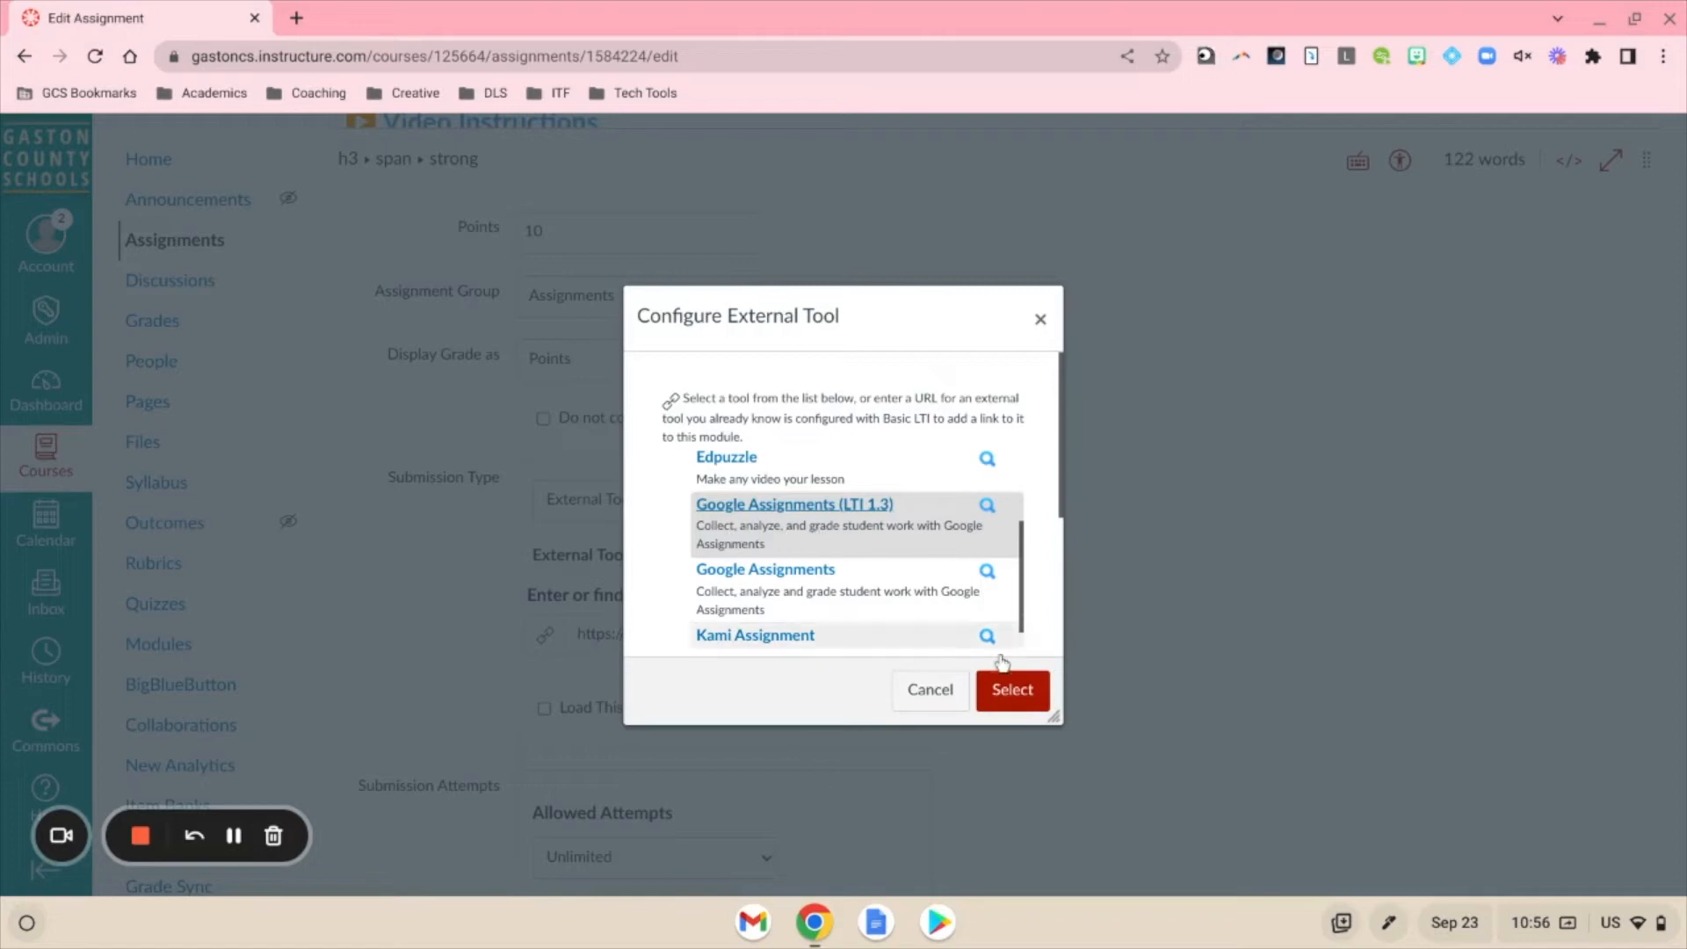
Confirm the Google Assignments (LTI 1.3) tool and set the due date to Sep 23, 2022.
{"action": "left_click", "coordinate": [1011, 690]}
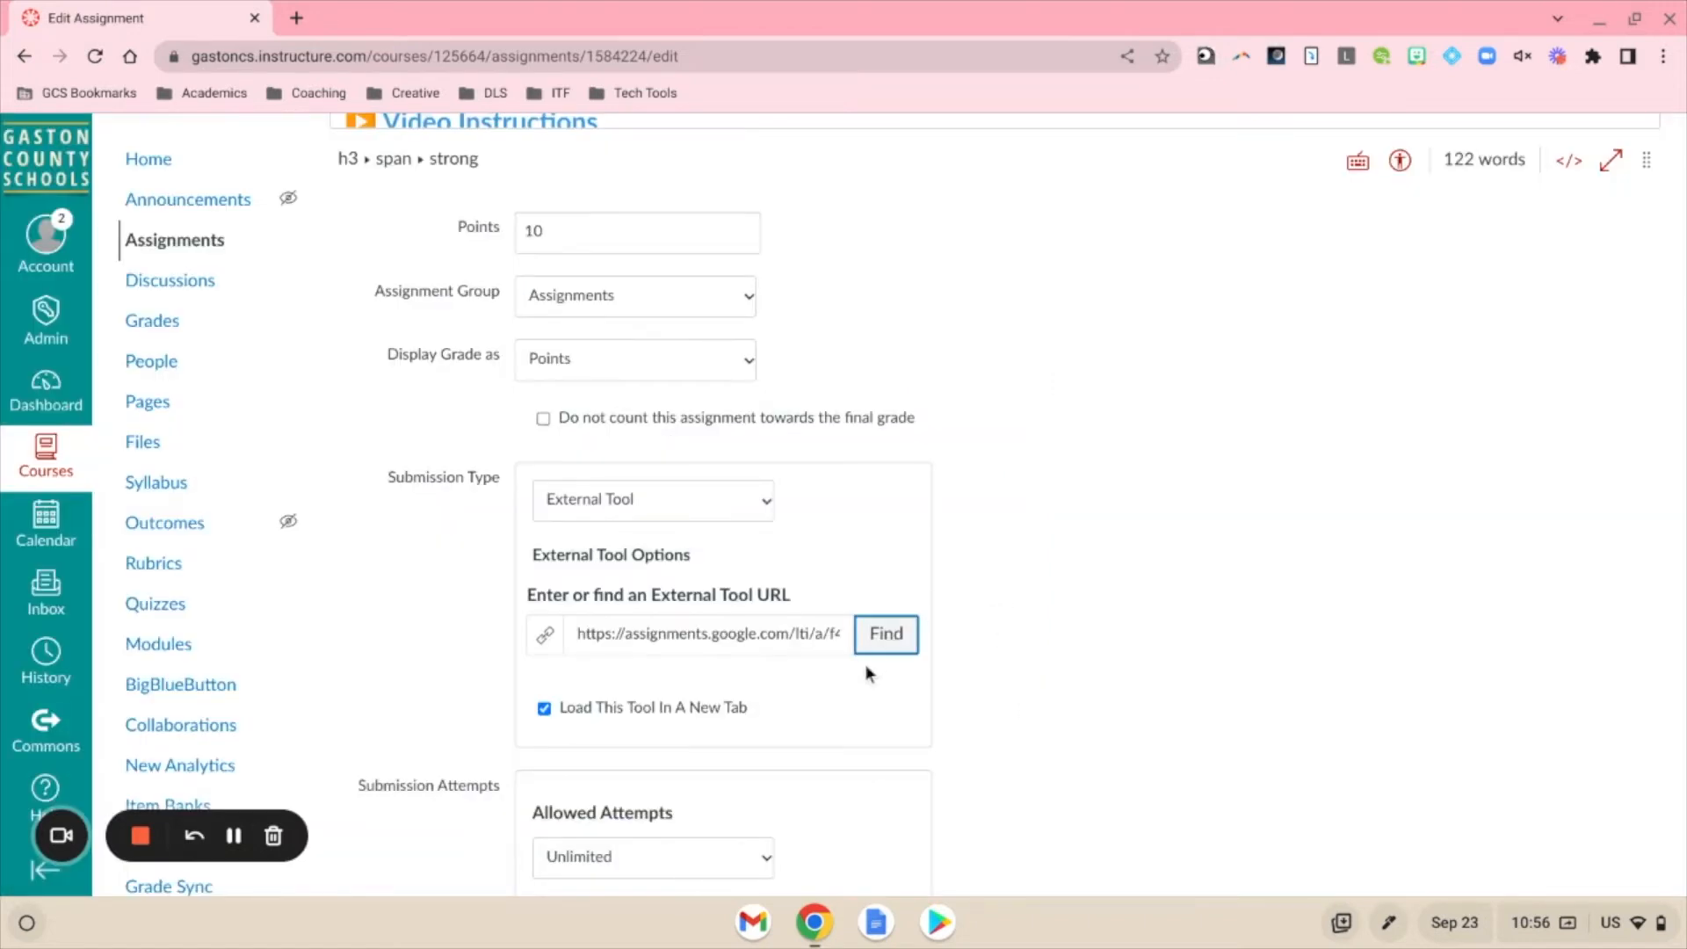
{"action": "scroll", "scroll_direction": "down", "scroll_amount": 3}
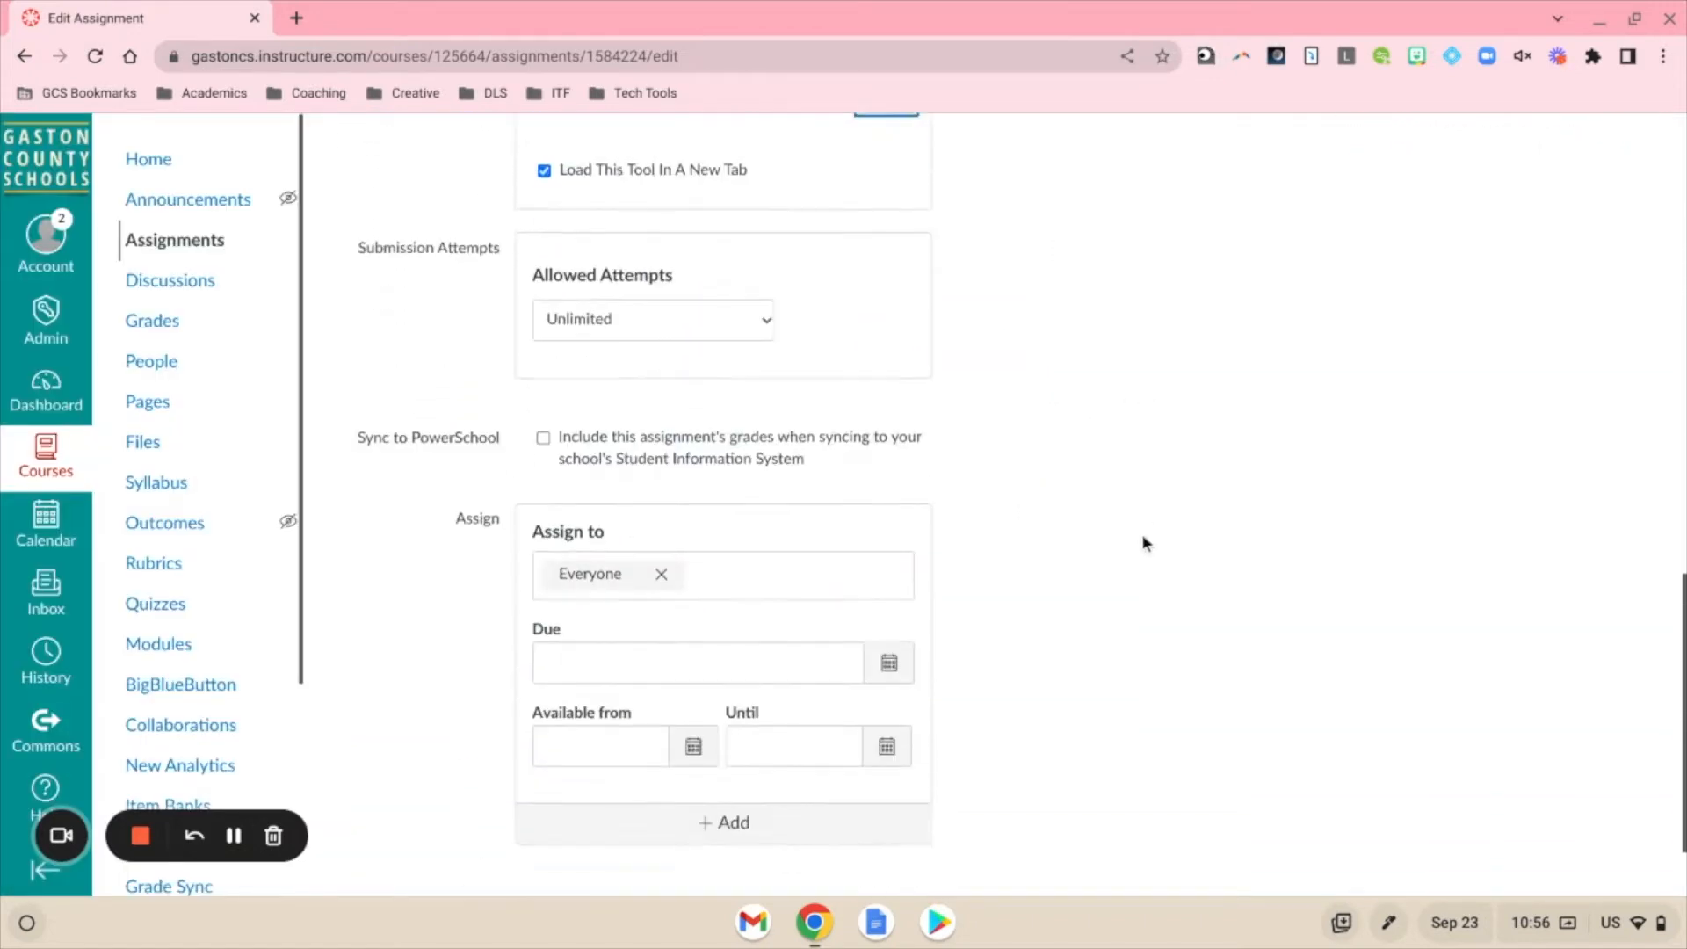
{"action": "left_click", "coordinate": [697, 661]}
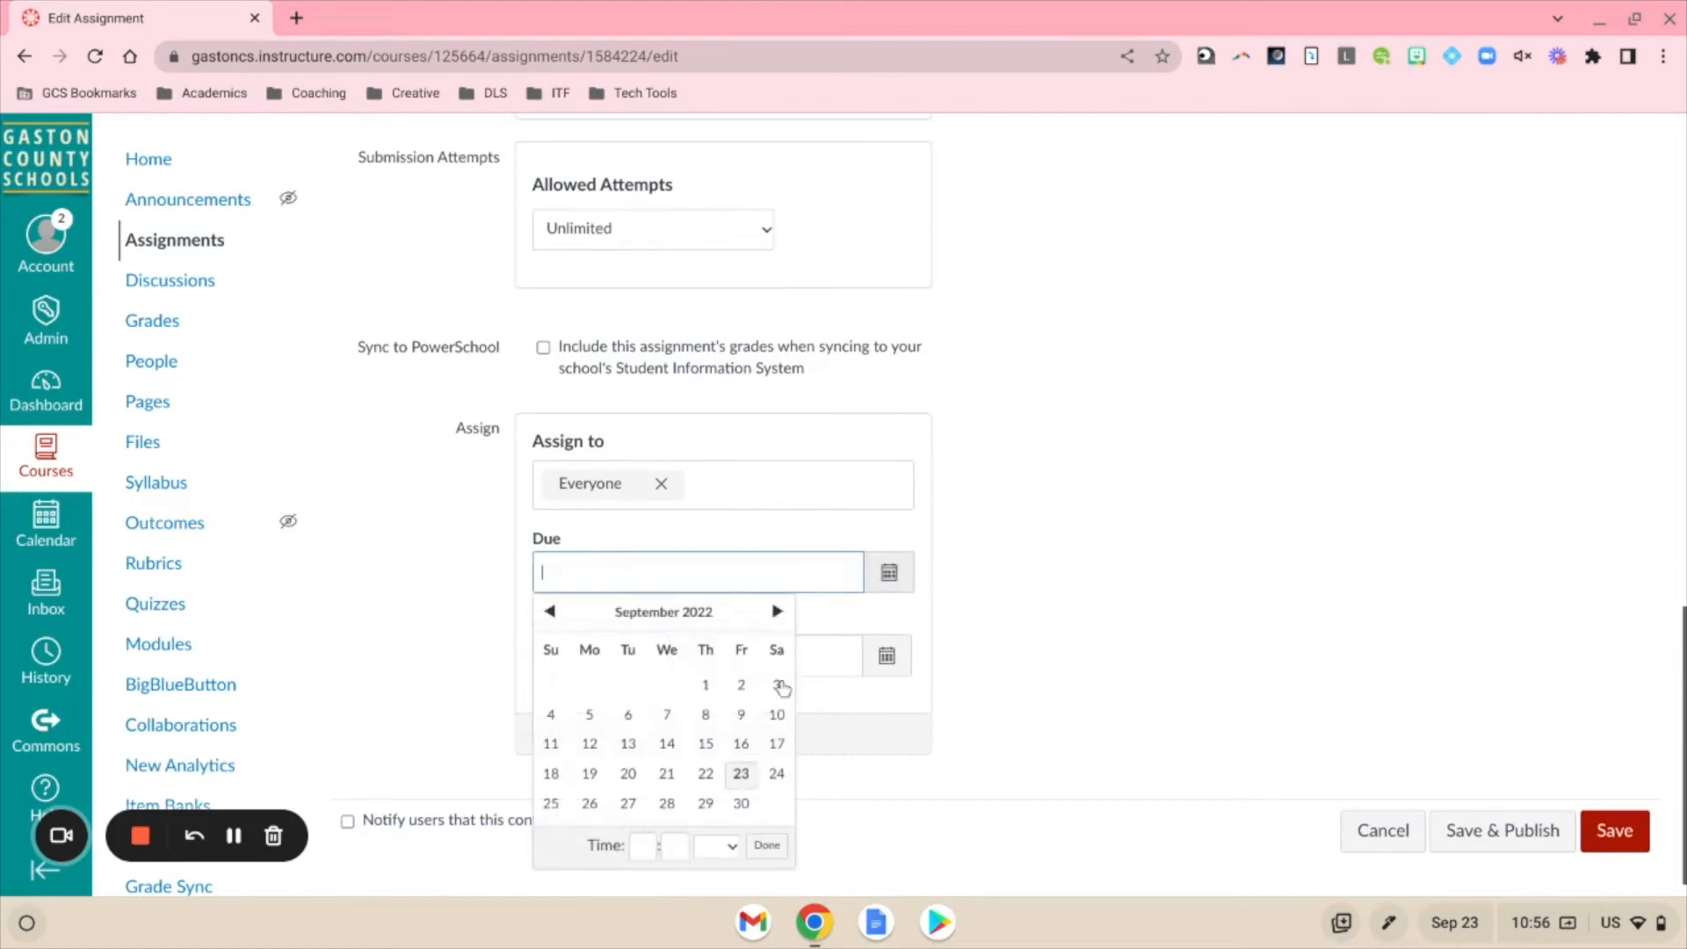
{"action": "left_click", "coordinate": [742, 772]}
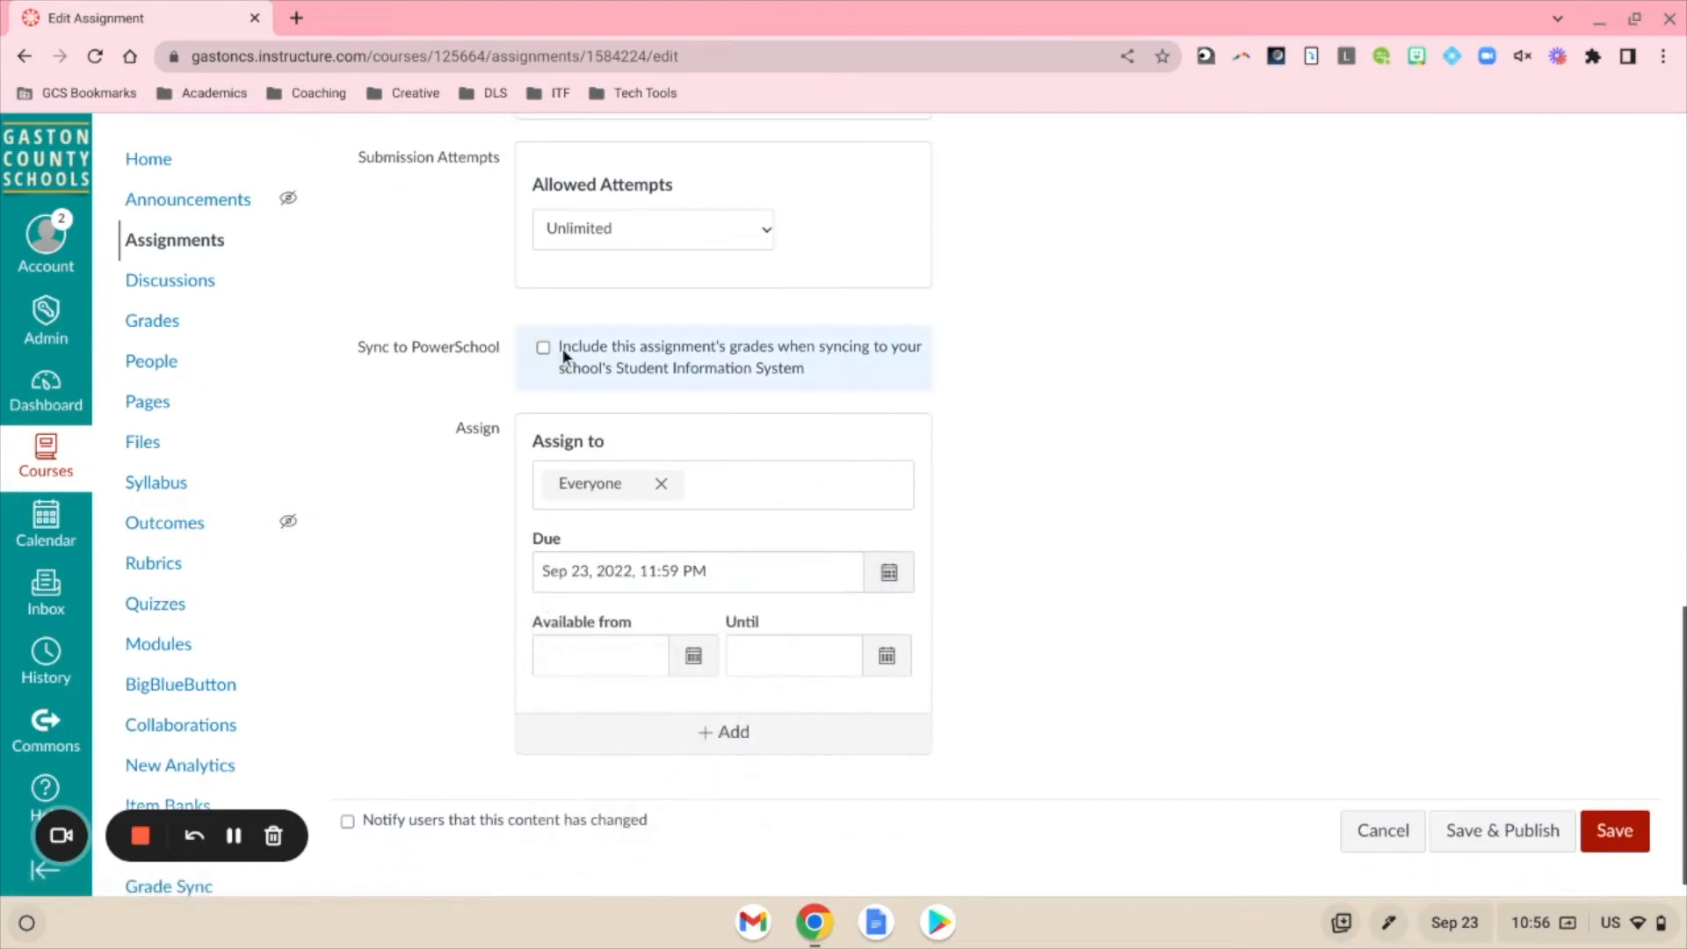
Leave PowerSchool grade syncing off and save and publish the assignment.
{"action": "left_click", "coordinate": [543, 346]}
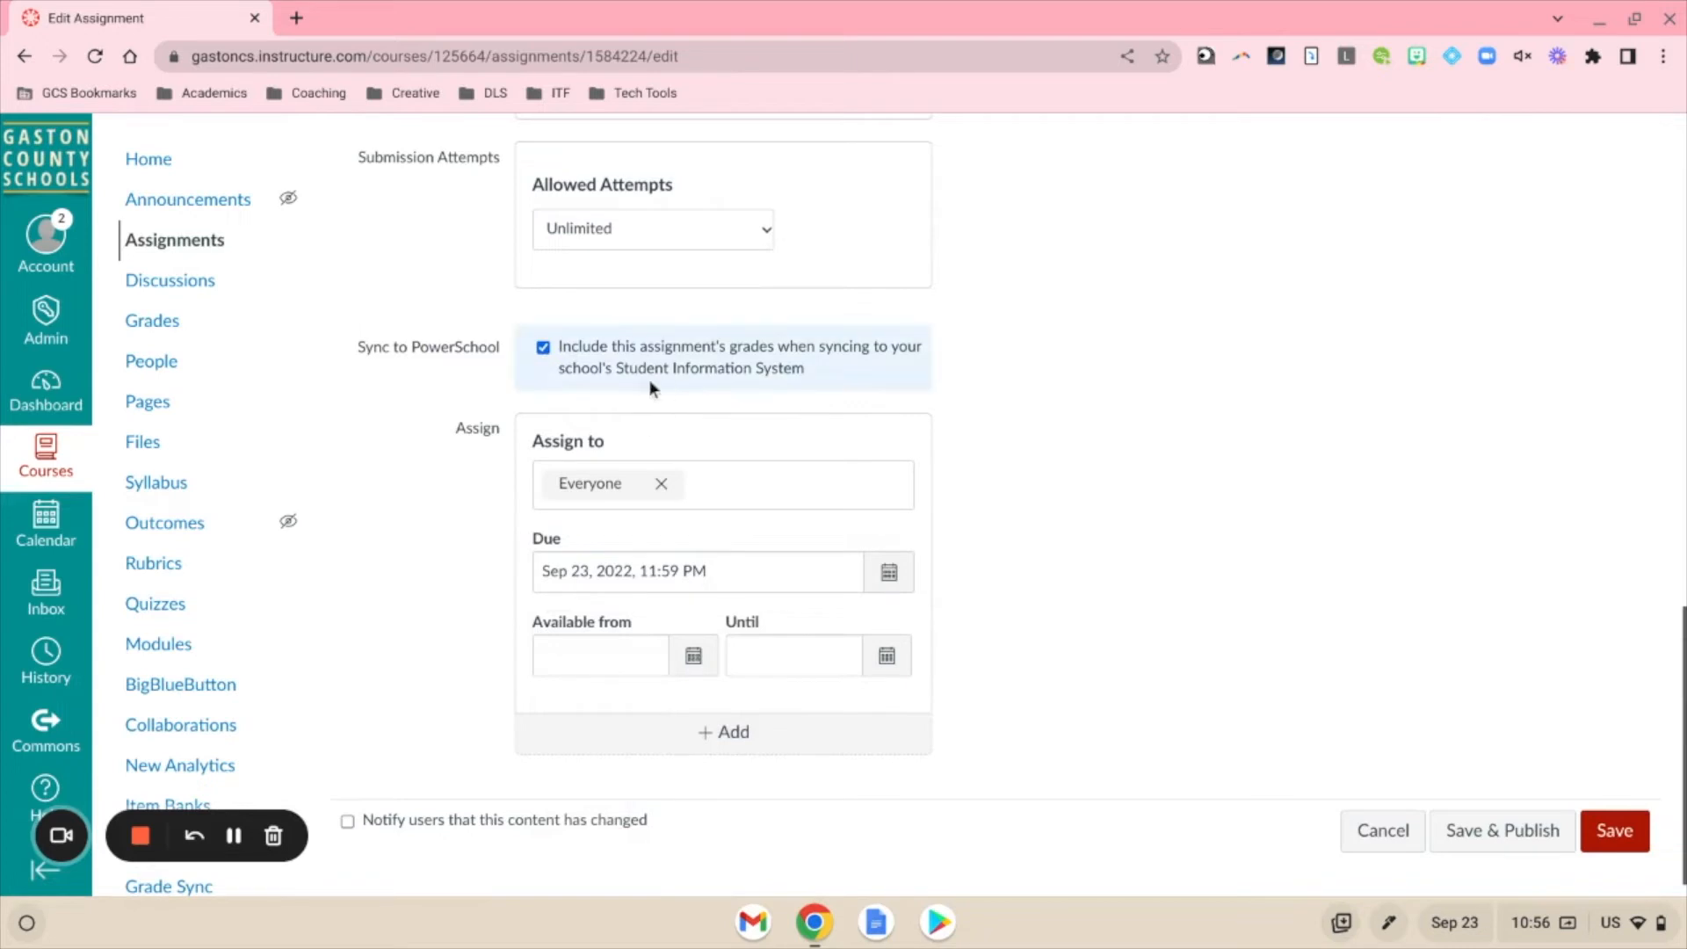
{"action": "left_click", "coordinate": [543, 346]}
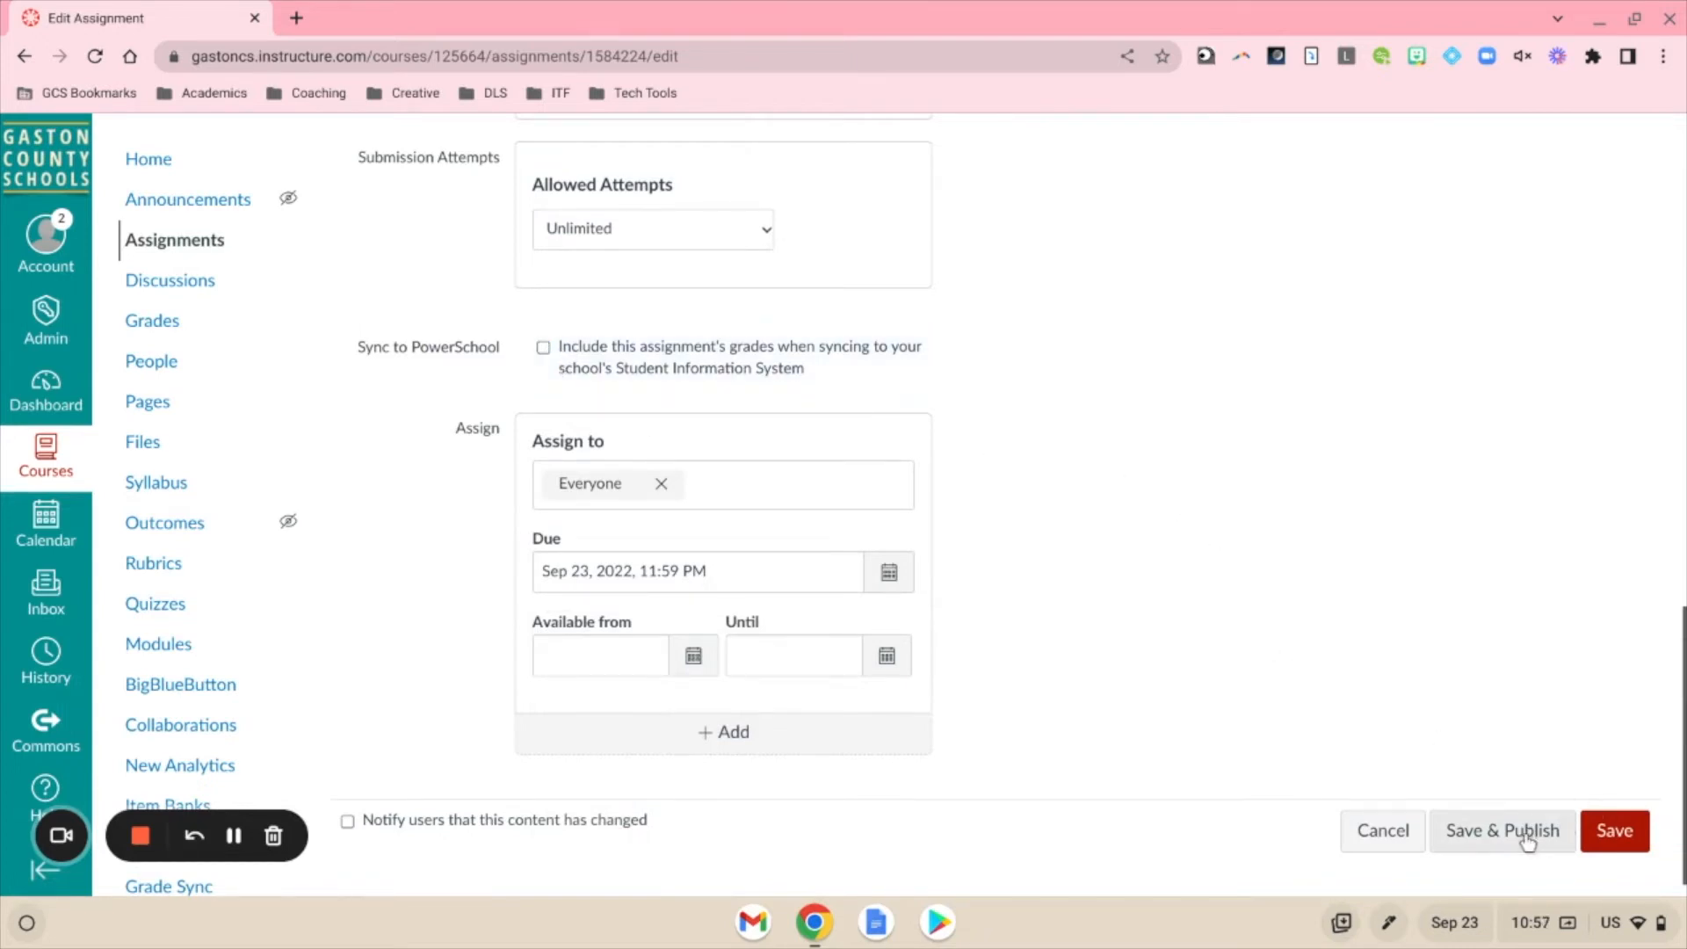
{"action": "left_click", "coordinate": [1501, 831]}
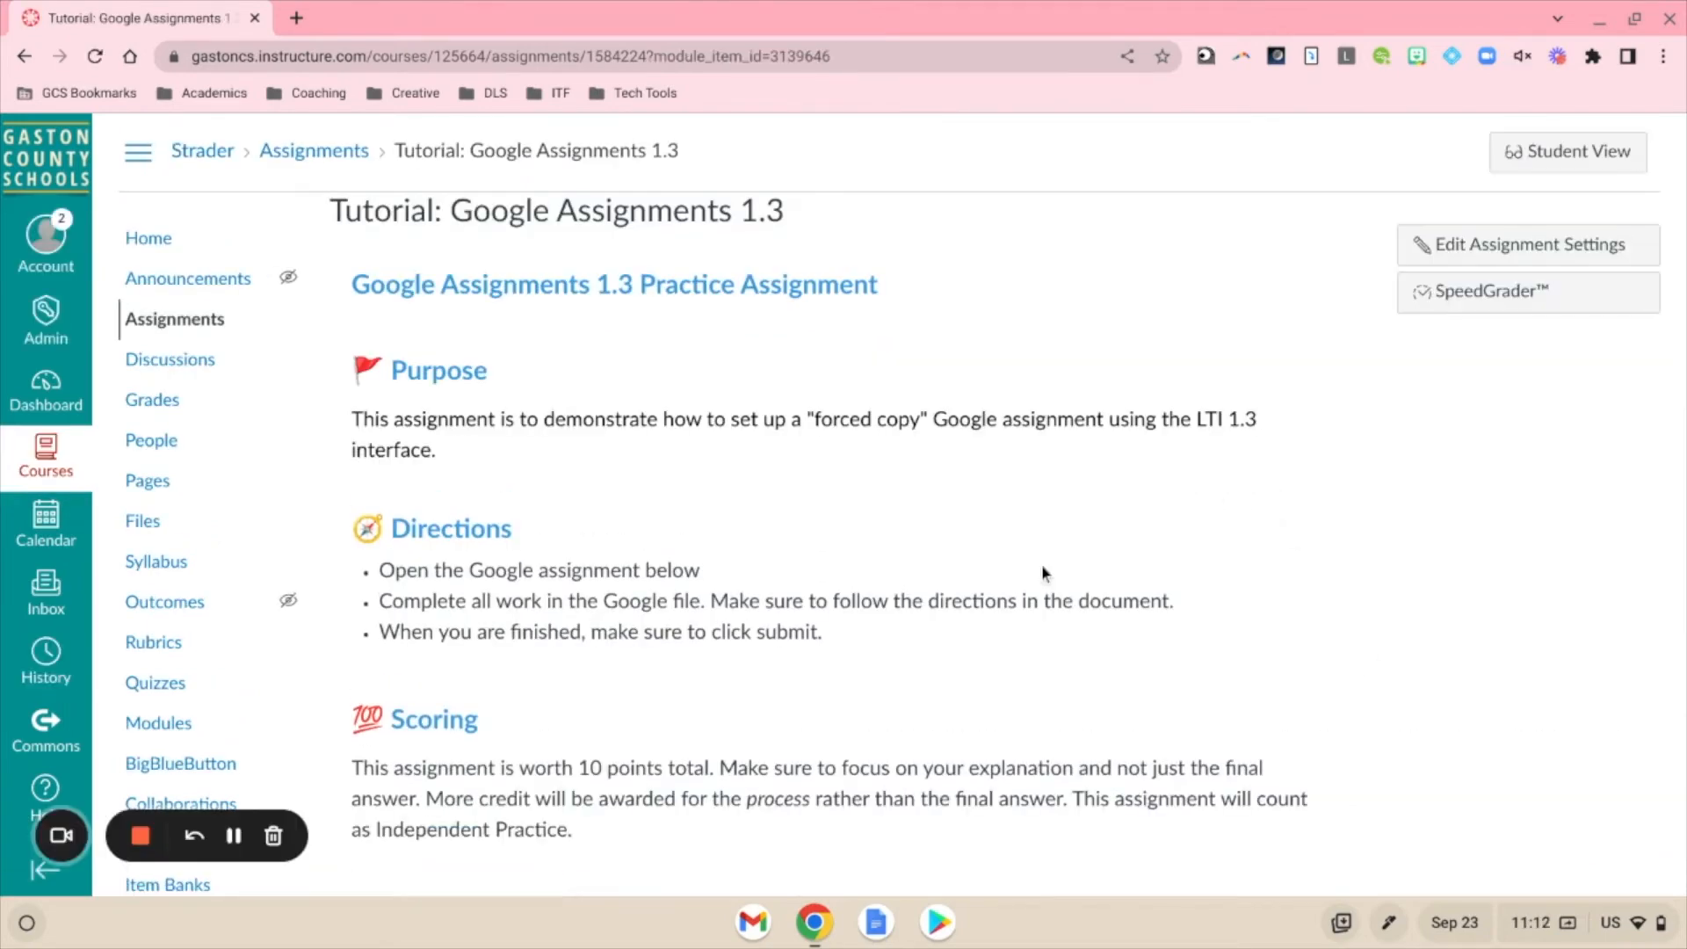
{"action": "mouse_move", "coordinate": [1023, 550]}
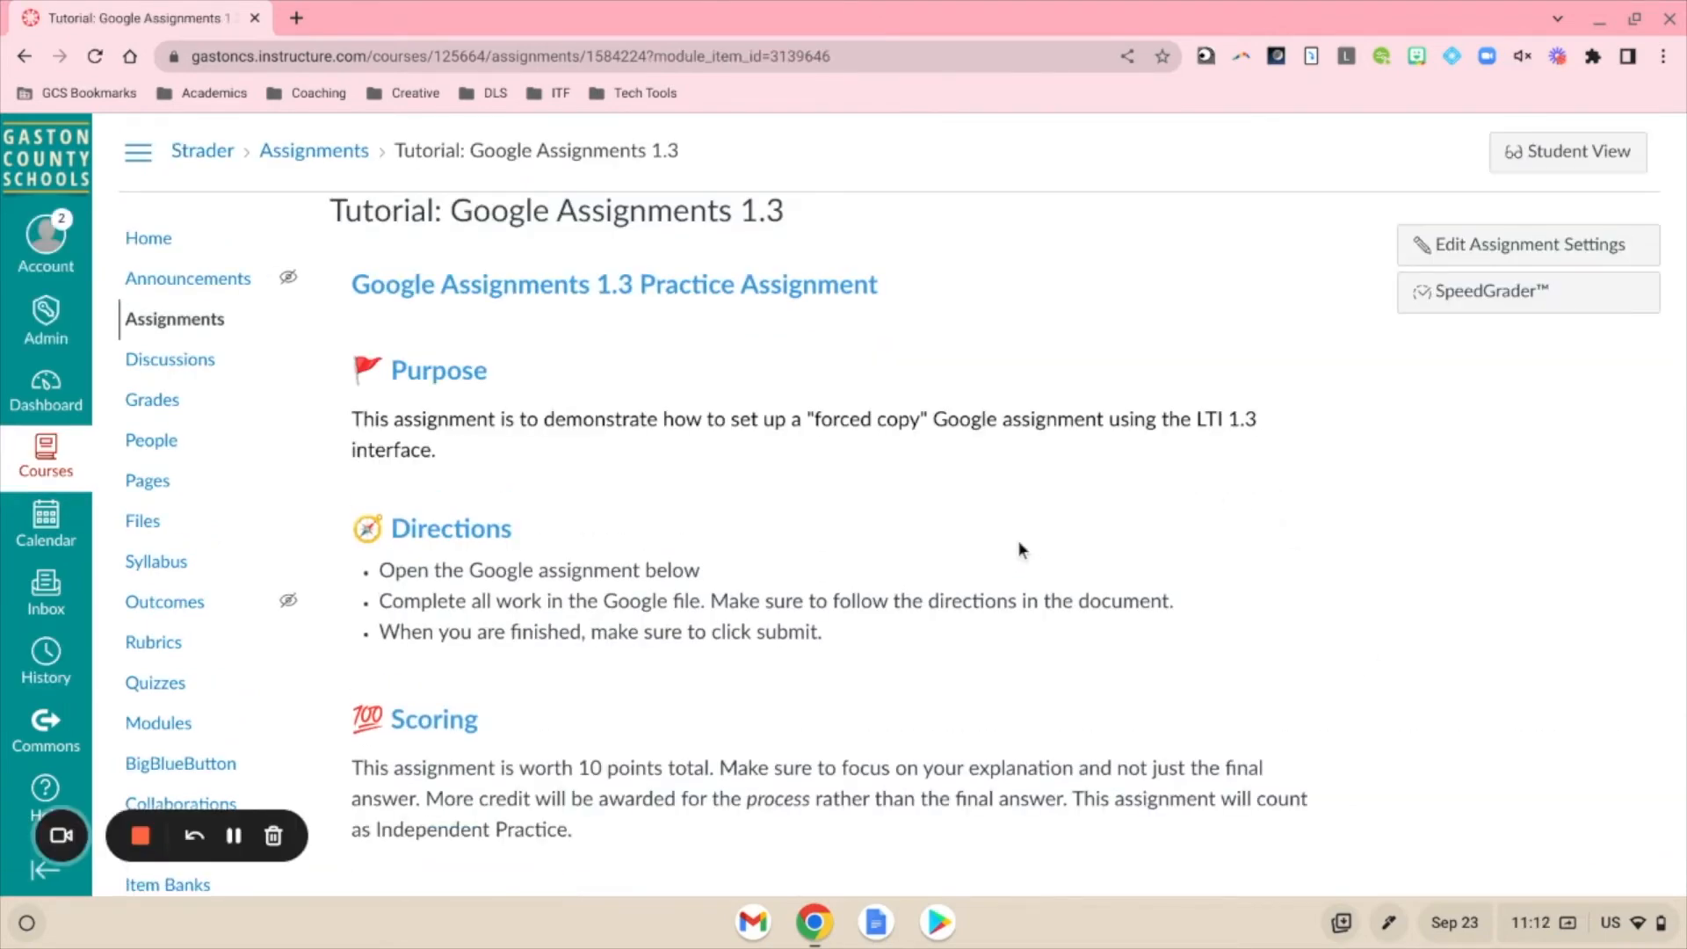
{"action": "scroll", "scroll_direction": "down", "scroll_amount": 3}
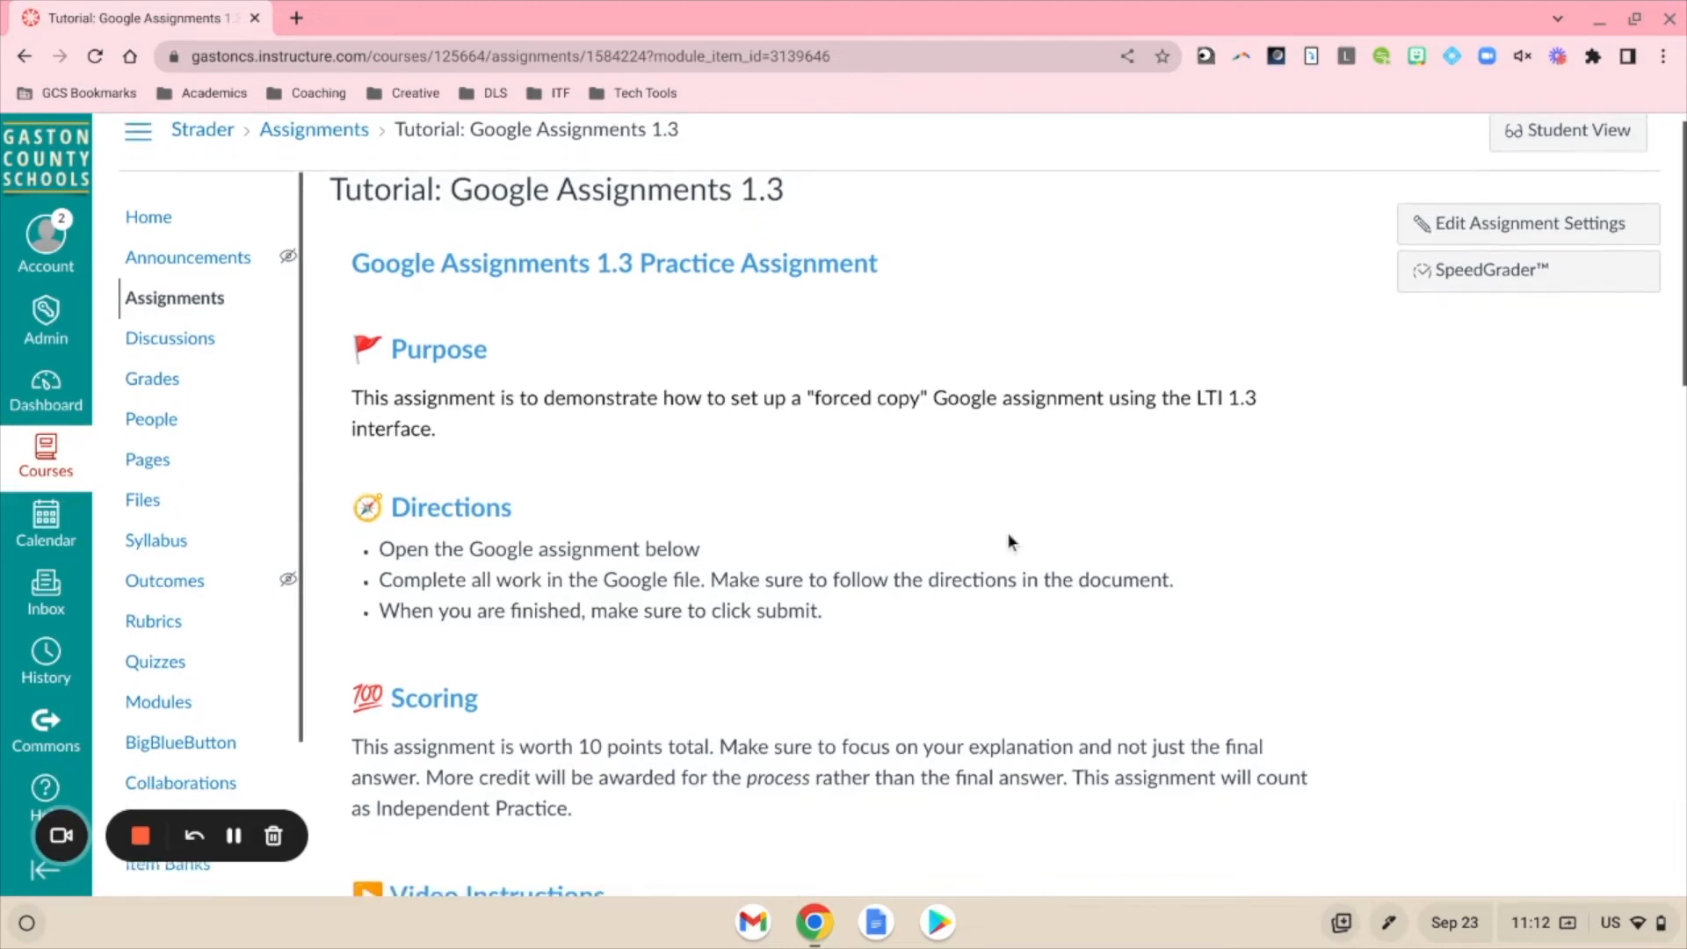
{"action": "scroll", "scroll_direction": "down", "scroll_amount": 3}
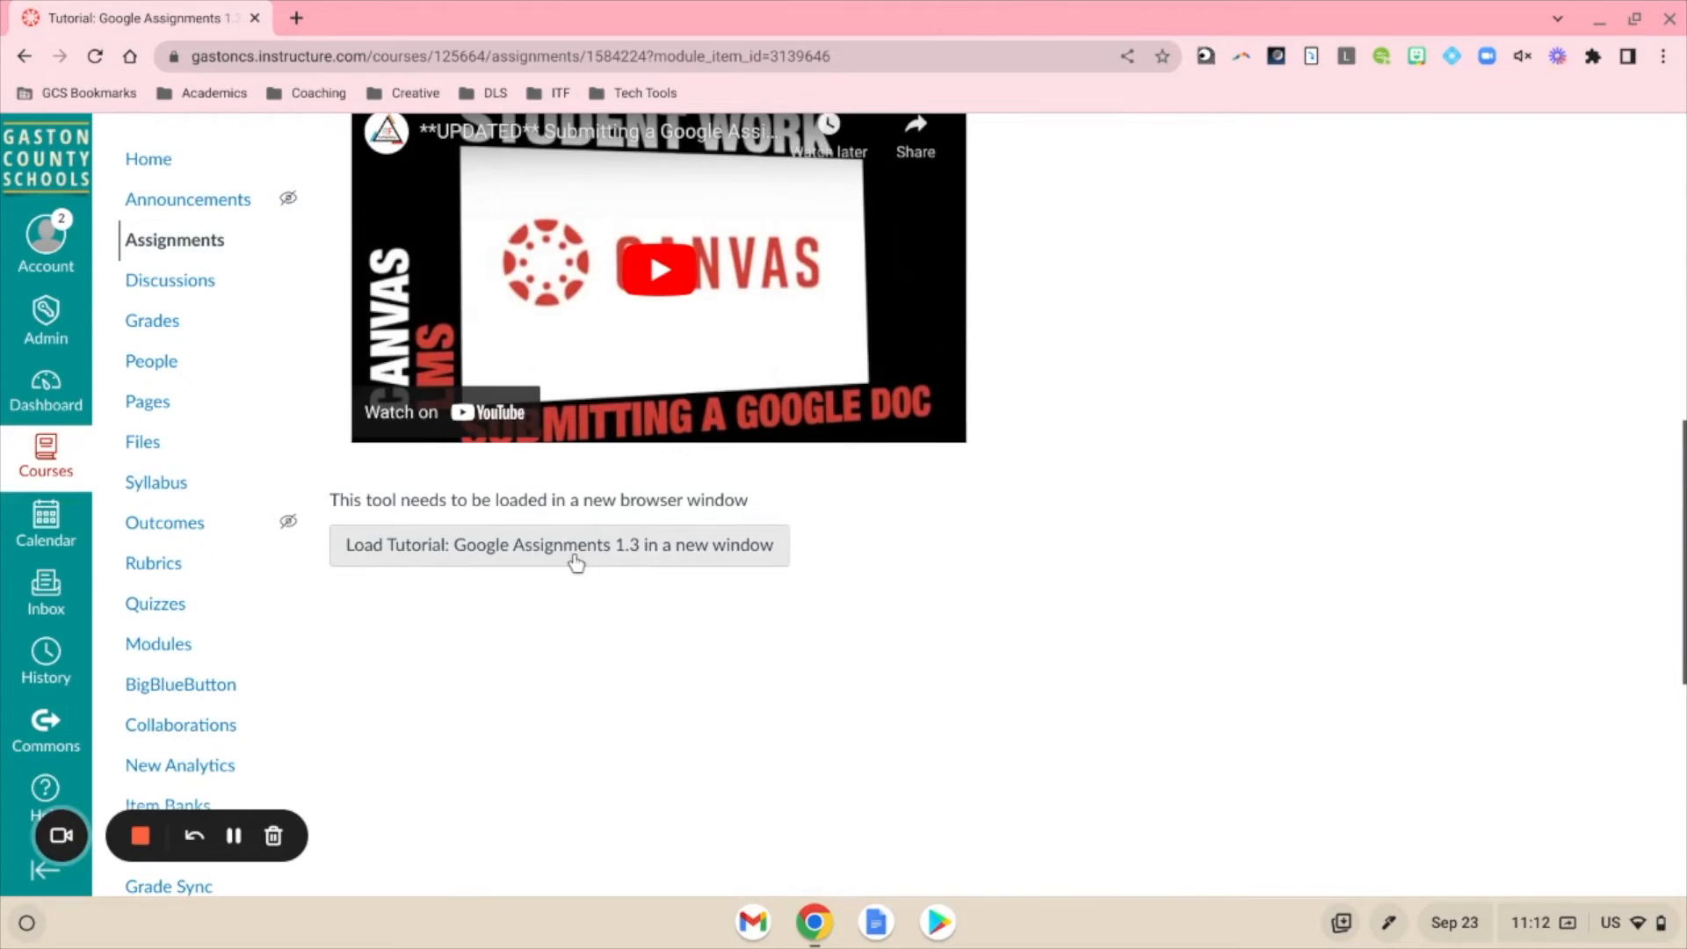
{"action": "mouse_move", "coordinate": [867, 618]}
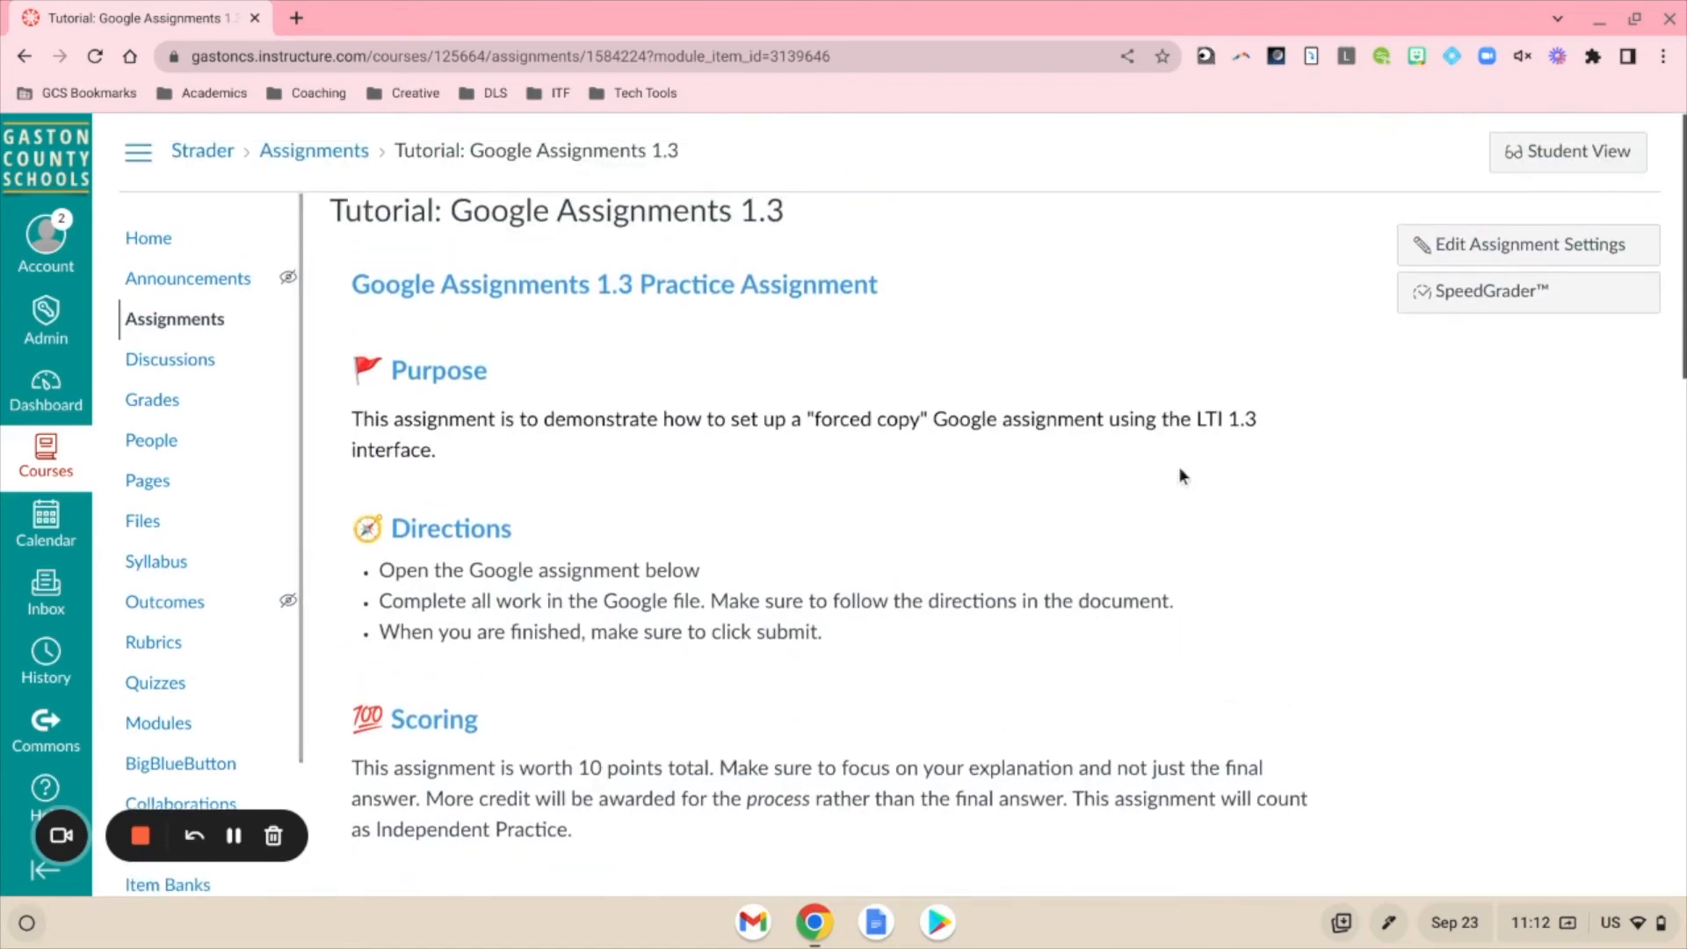
{"action": "mouse_move", "coordinate": [1449, 299]}
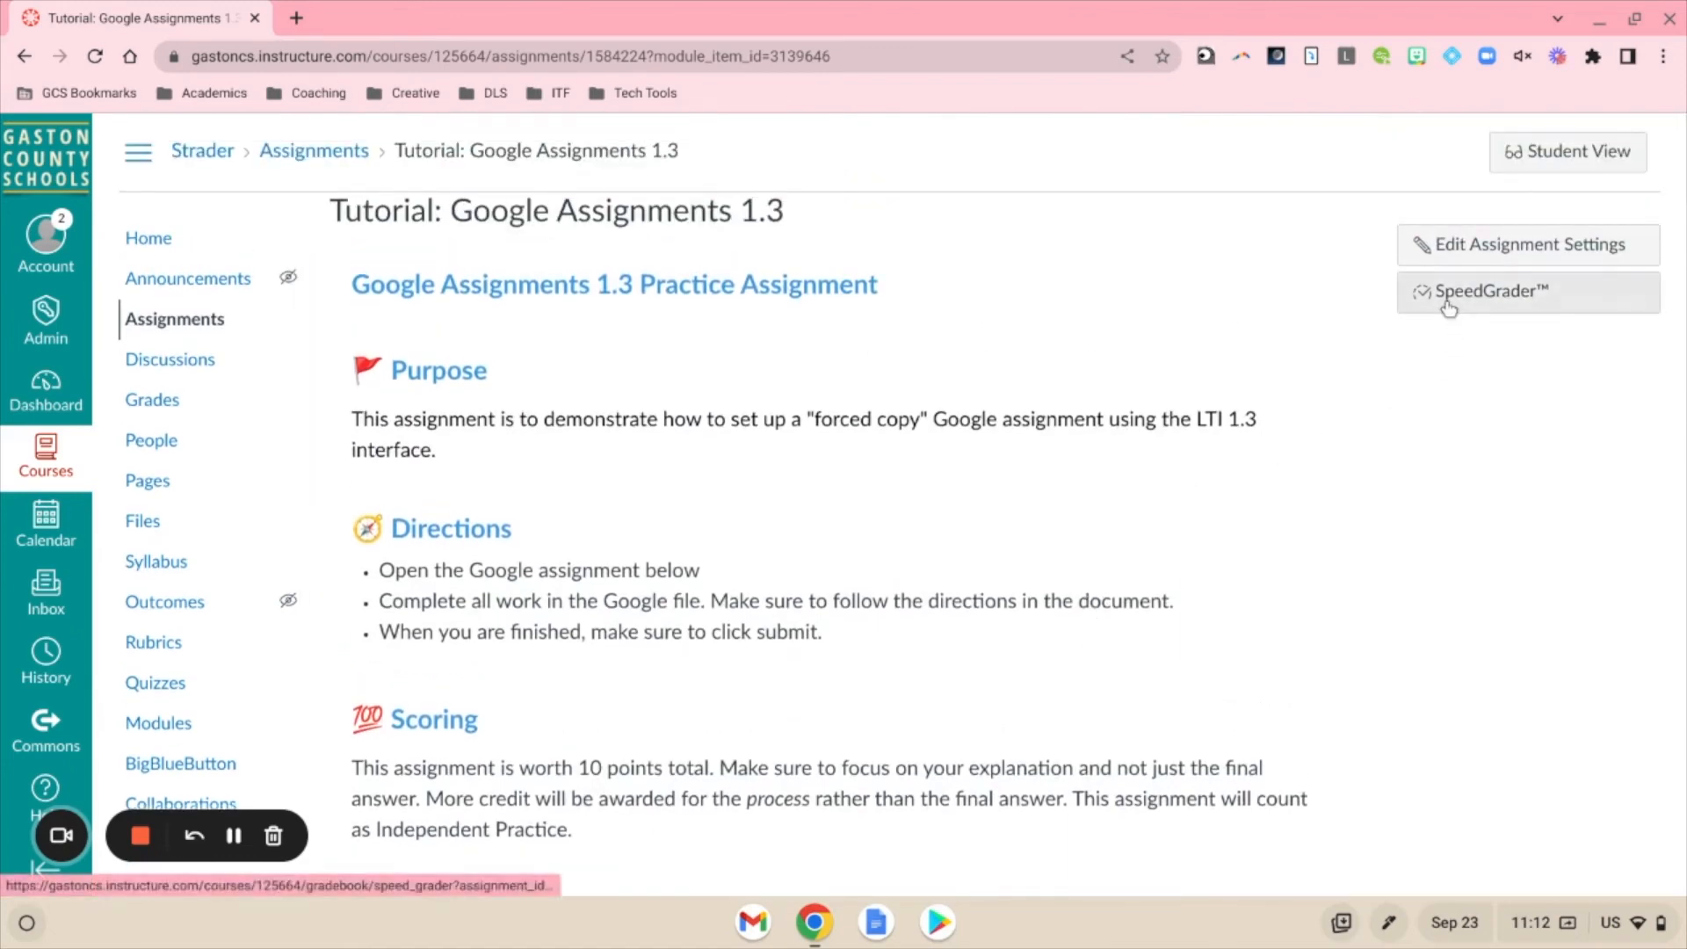
Launch SpeedGrader and scroll through the submitted Pythagorean Theorem exit ticket.
{"action": "left_click", "coordinate": [1490, 292]}
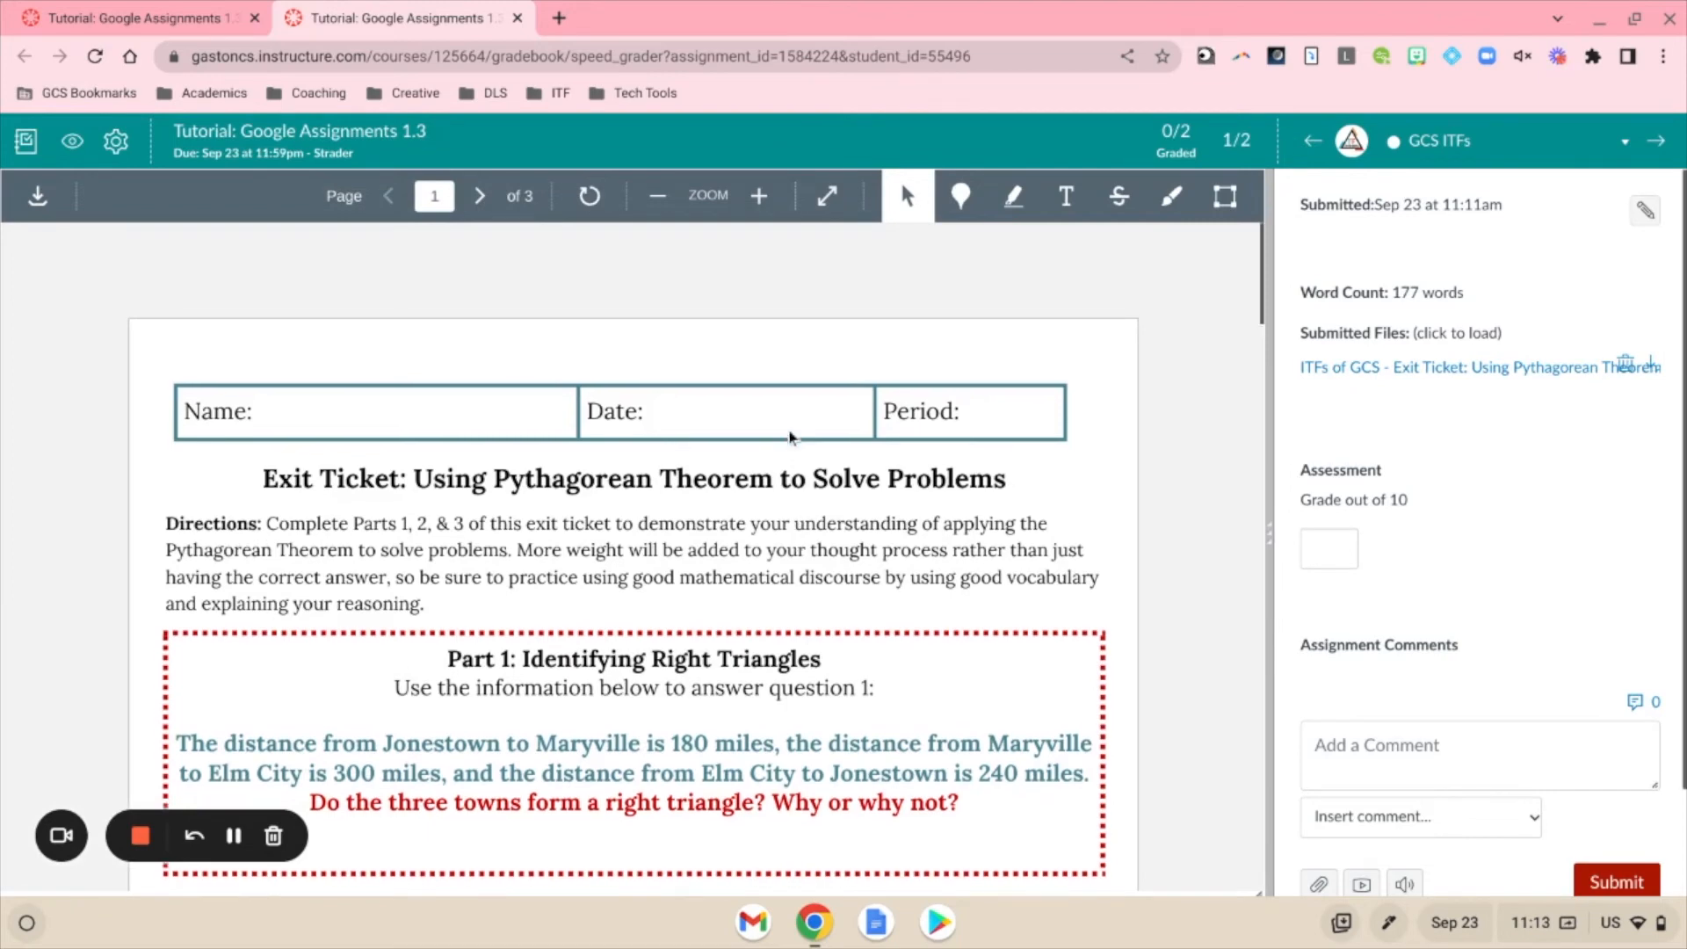
{"action": "scroll", "scroll_direction": "down", "scroll_amount": 3}
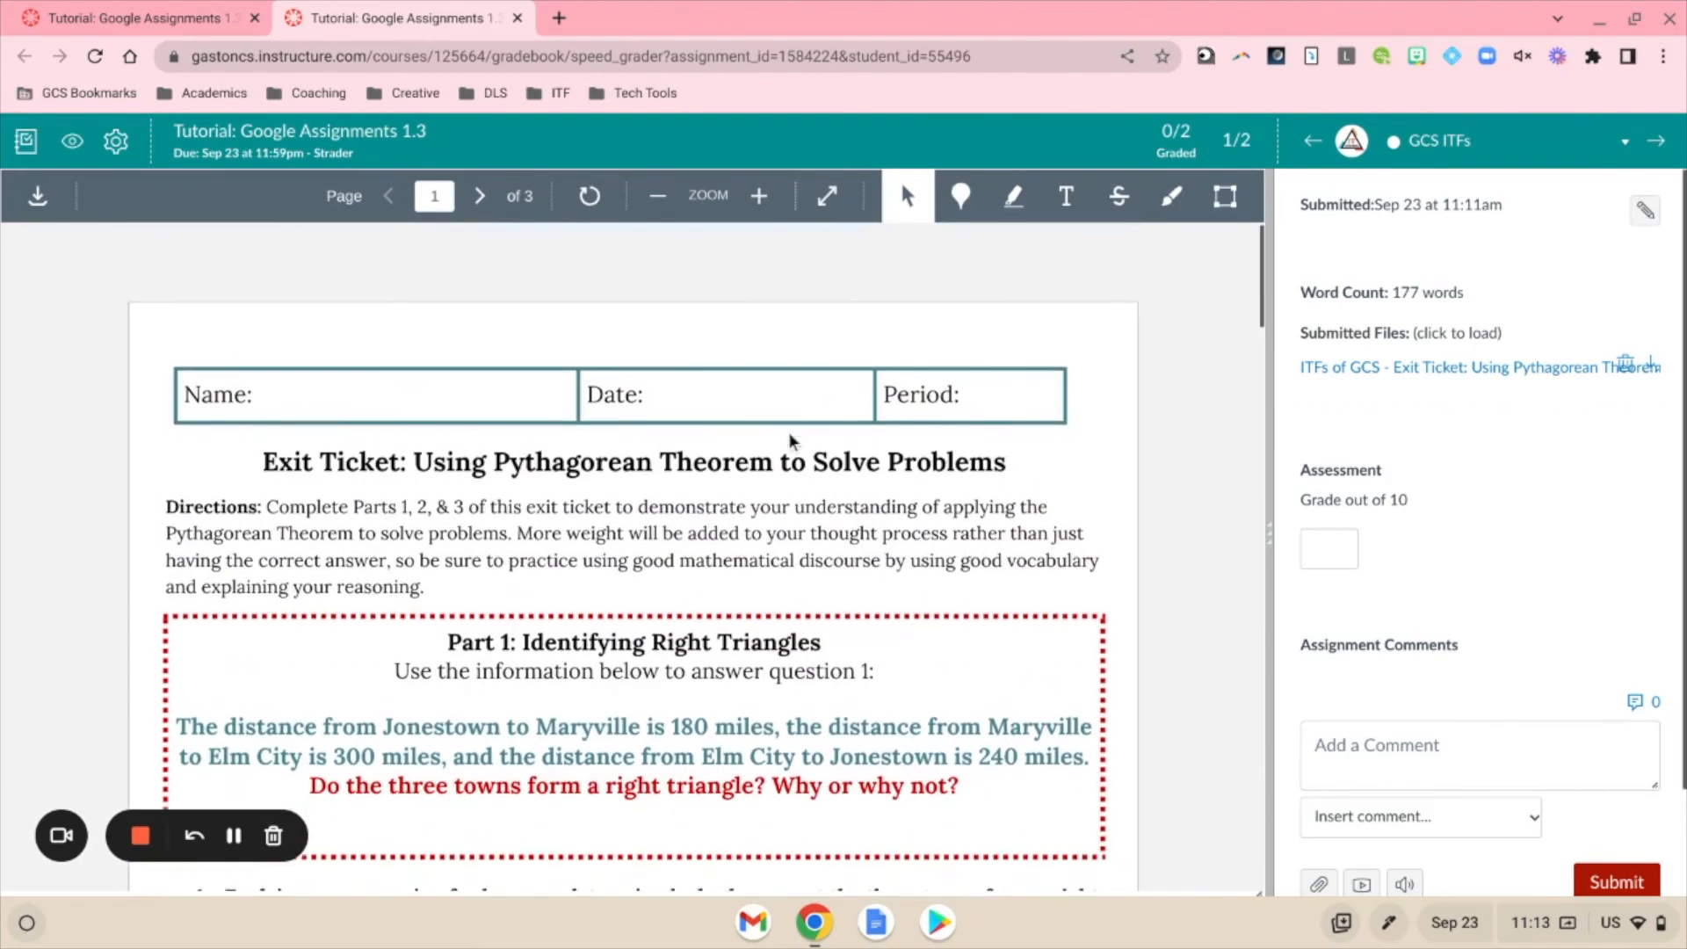
{"action": "scroll", "scroll_direction": "down", "scroll_amount": 3}
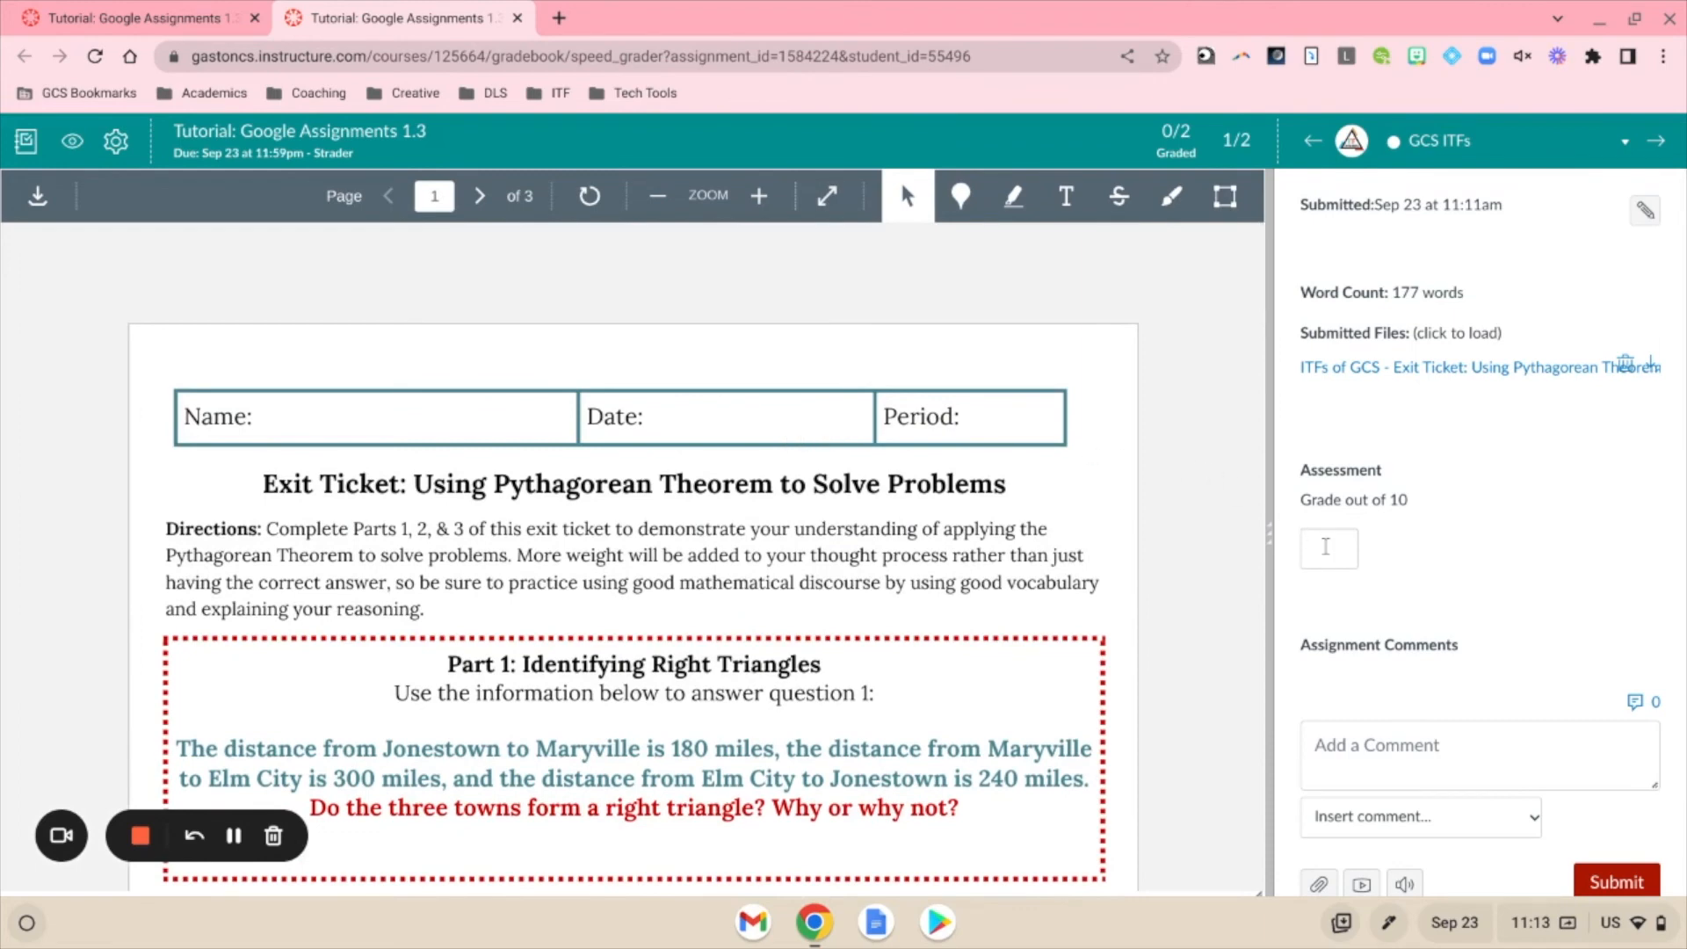
Comment 'Great job!', enter a grade of 10, and submit.
{"action": "left_click", "coordinate": [1478, 754]}
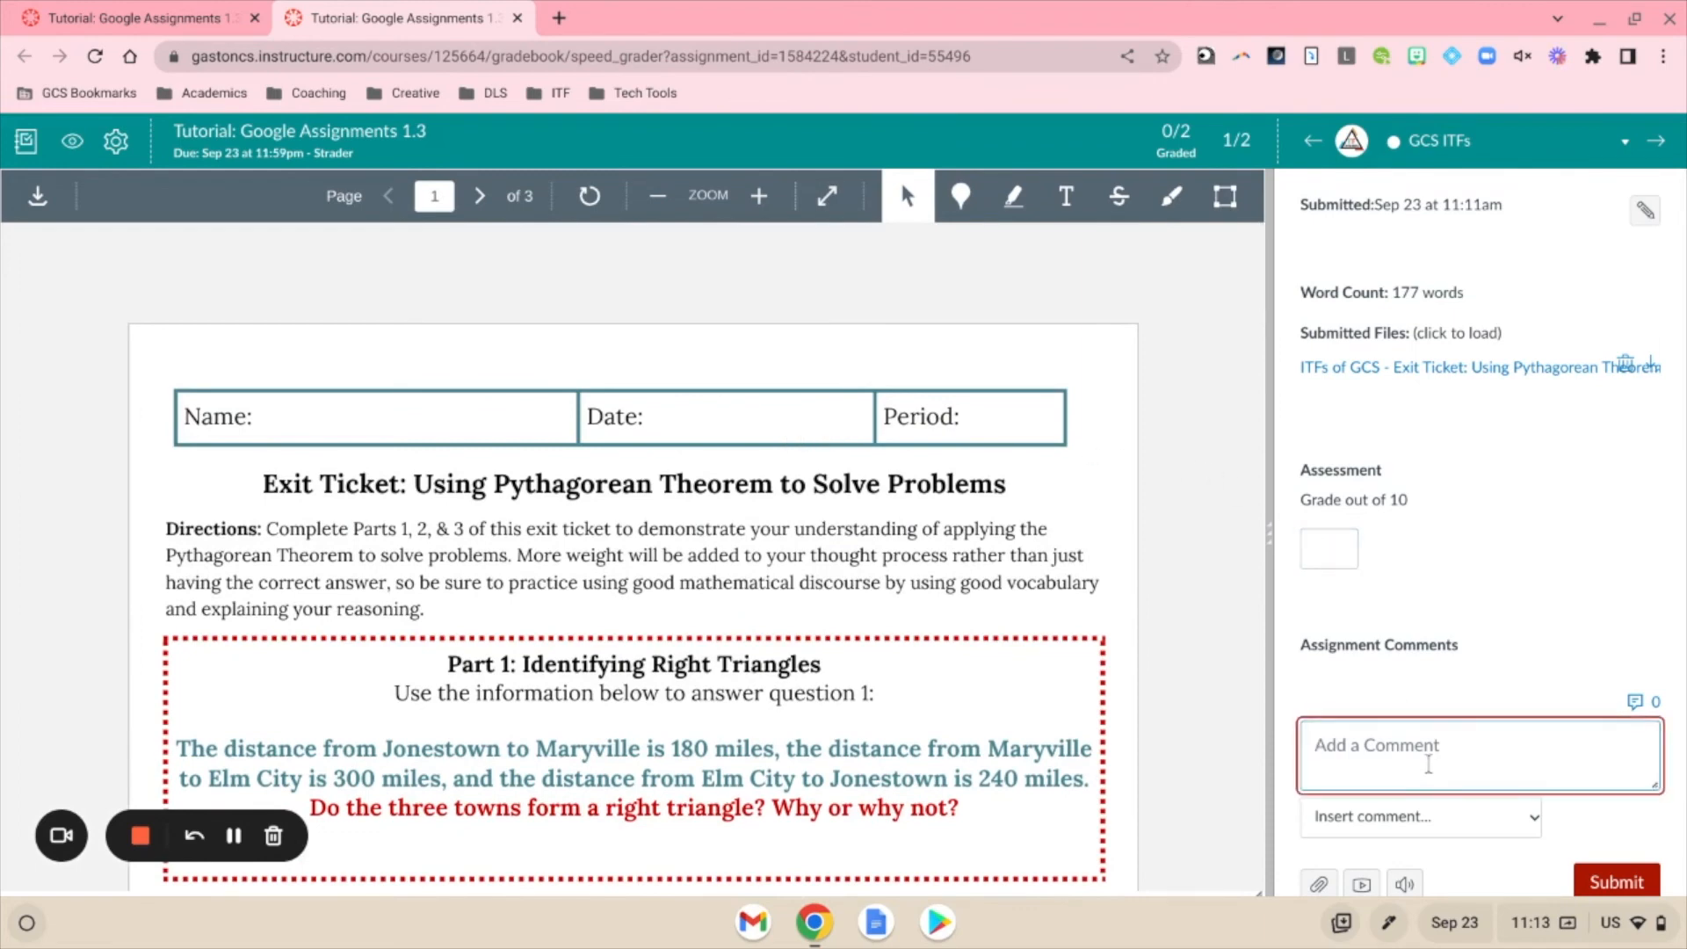
{"action": "type", "text": "Great job!"}
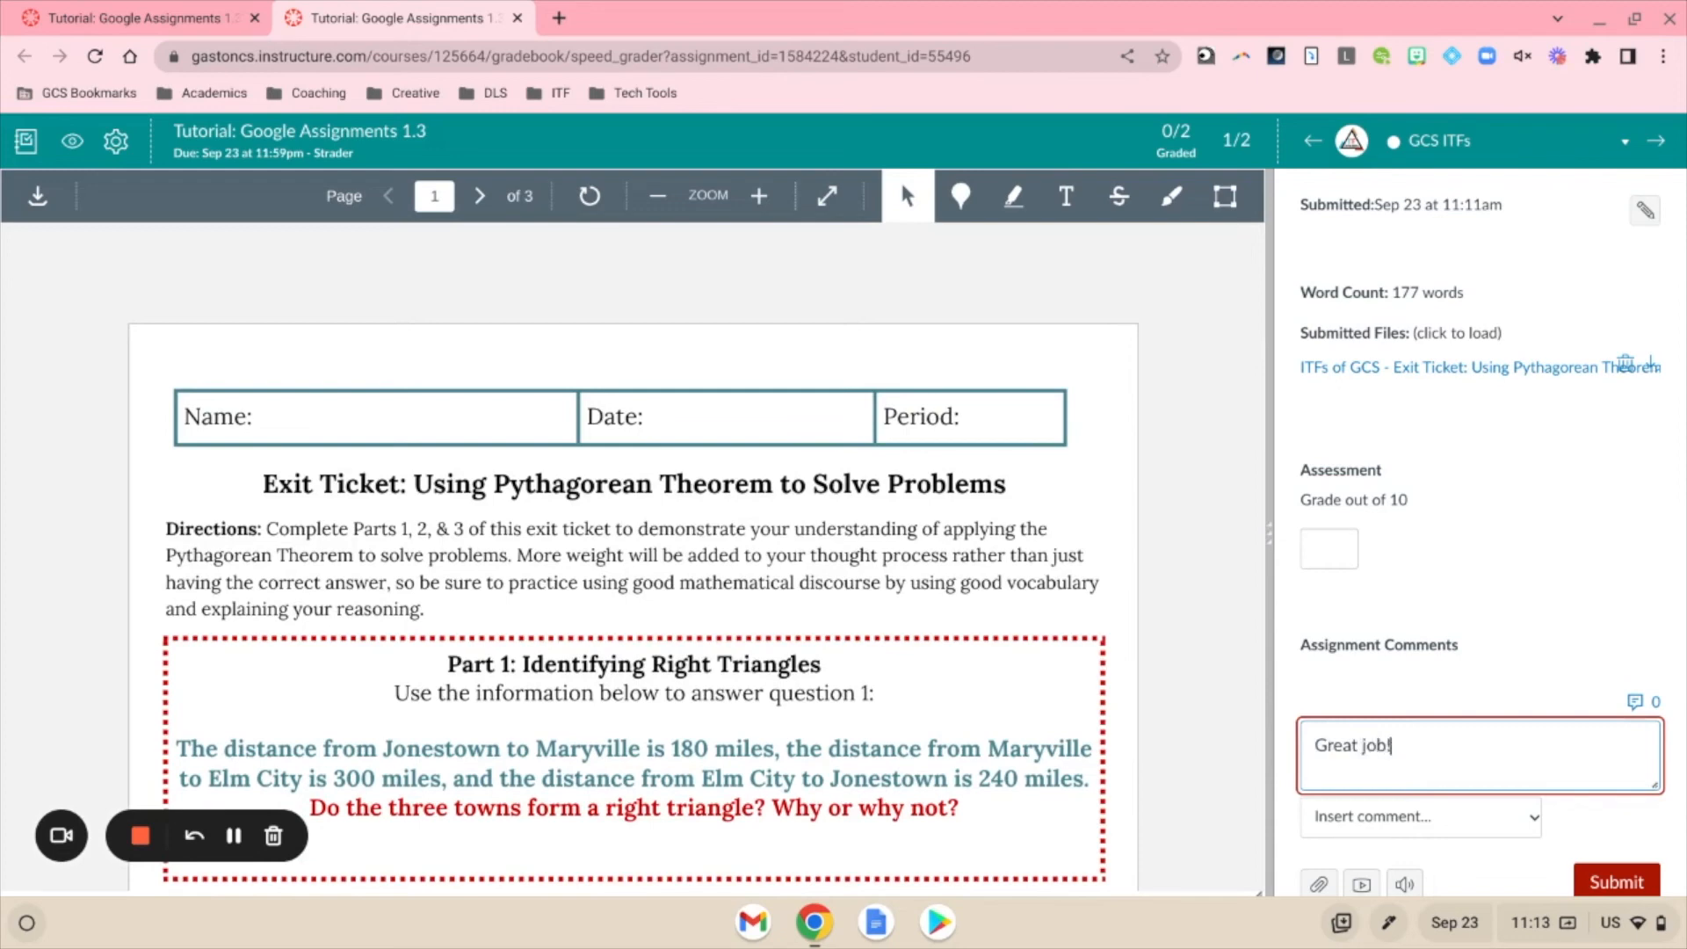
{"action": "type", "text": "10"}
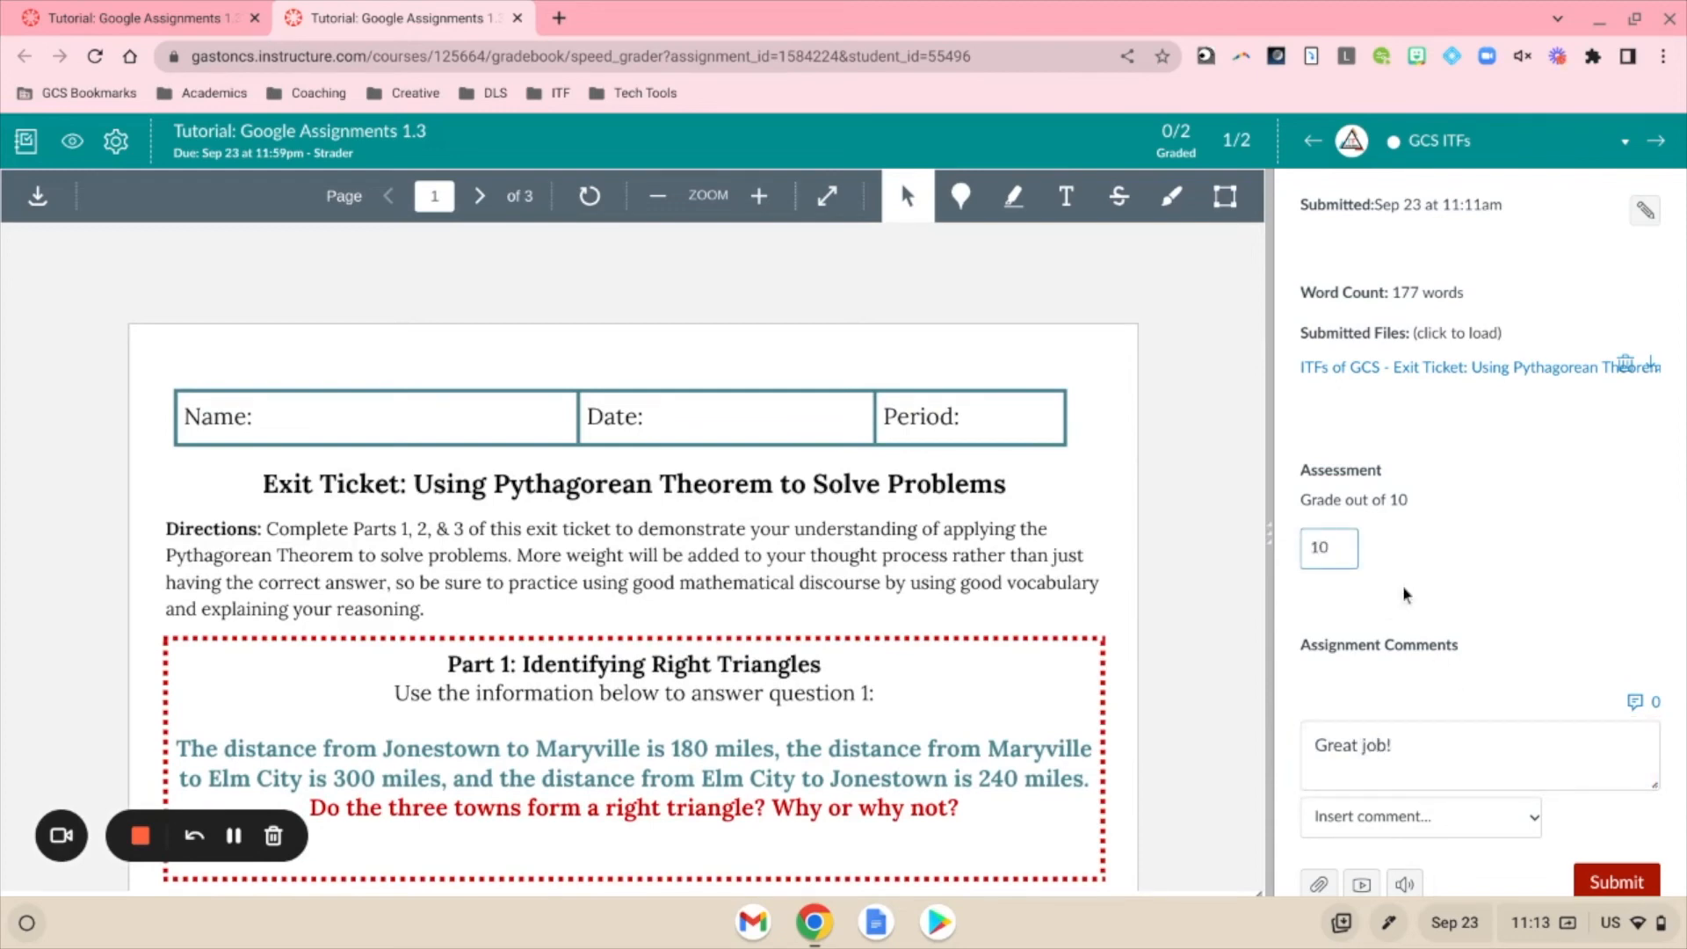
{"action": "left_click", "coordinate": [1615, 881]}
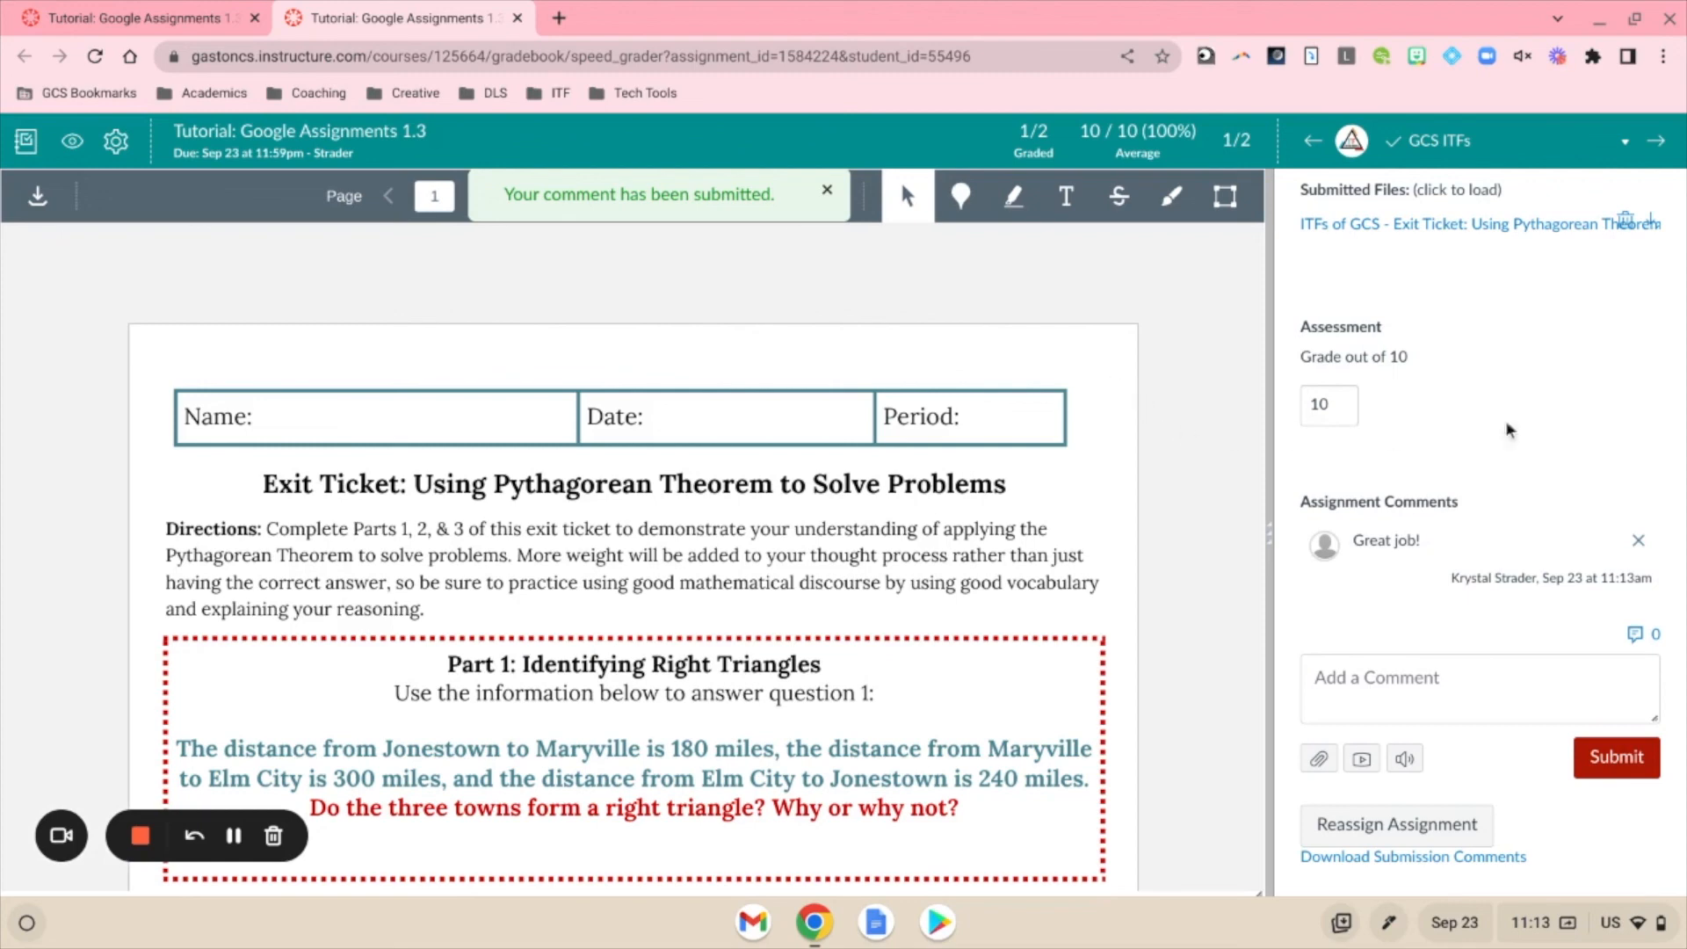
{"action": "scroll", "scroll_direction": "down", "scroll_amount": 3}
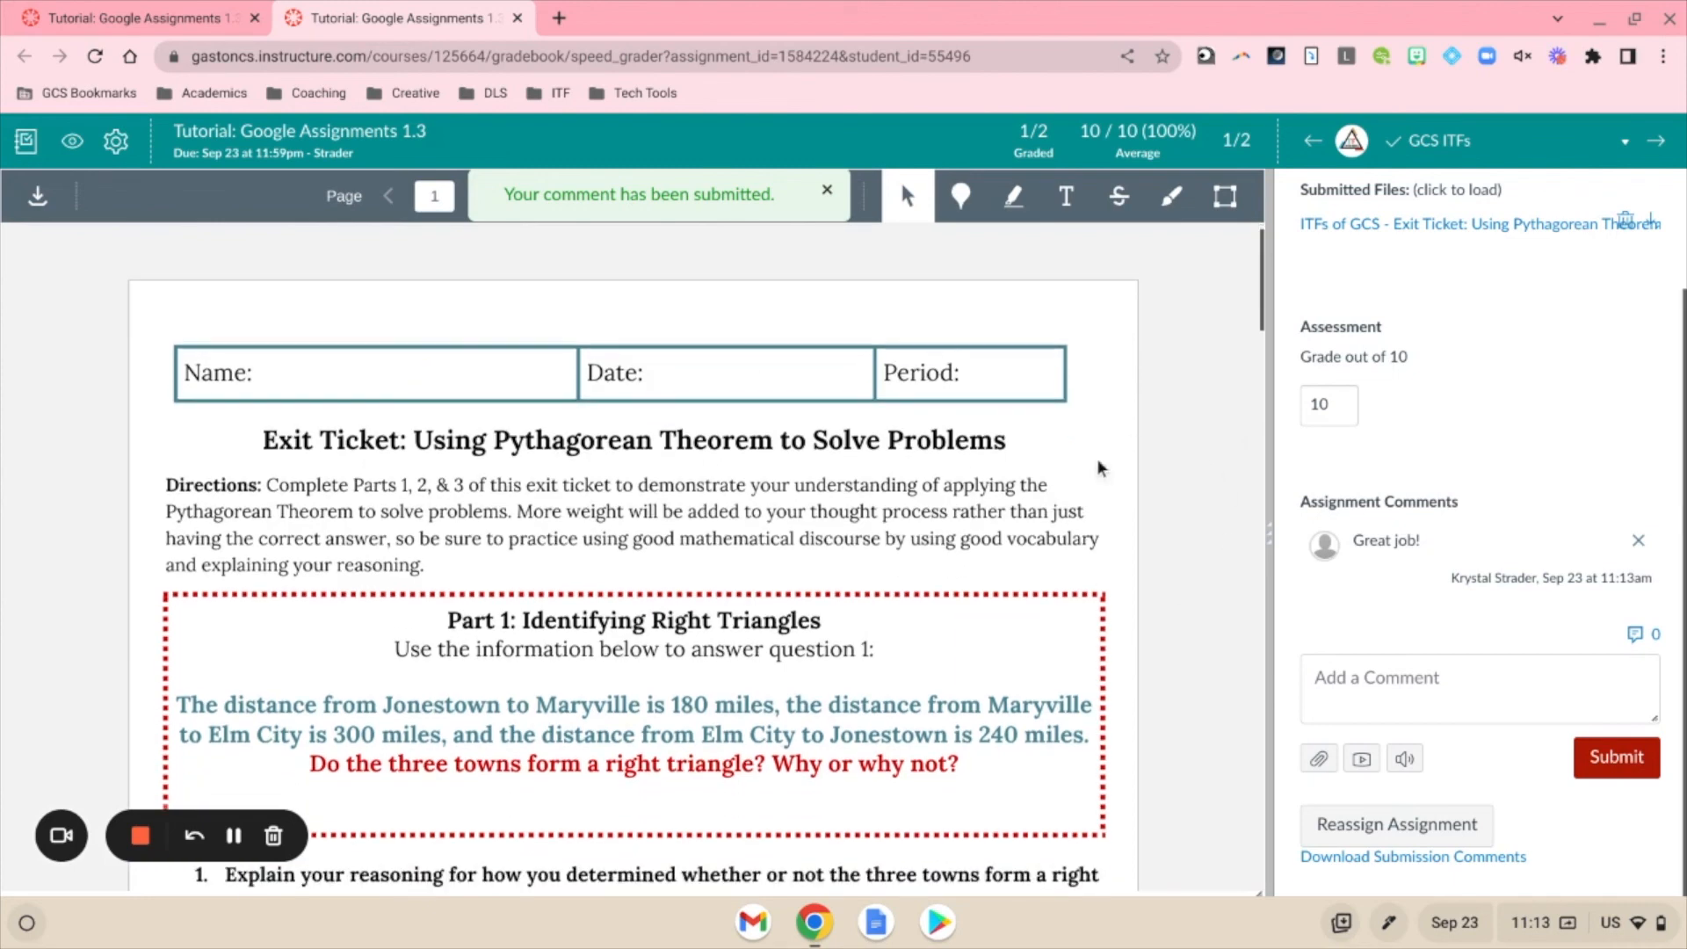